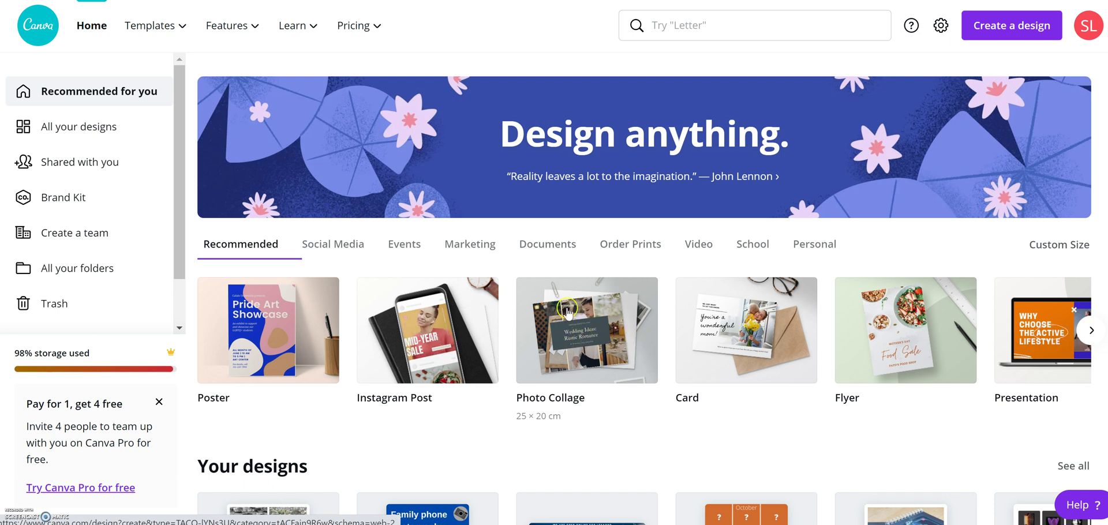
mouse_move(613, 321)
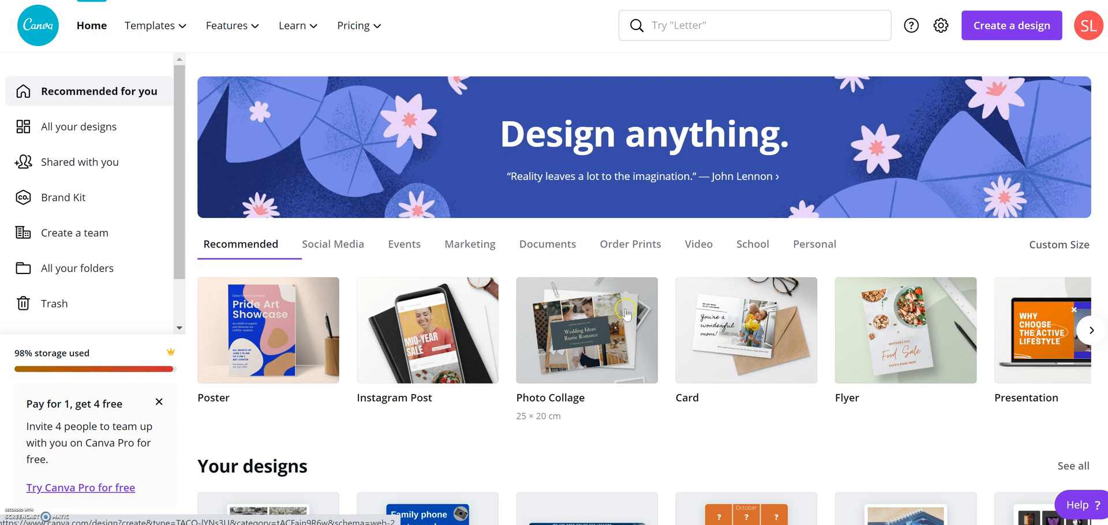
mouse_move(715, 269)
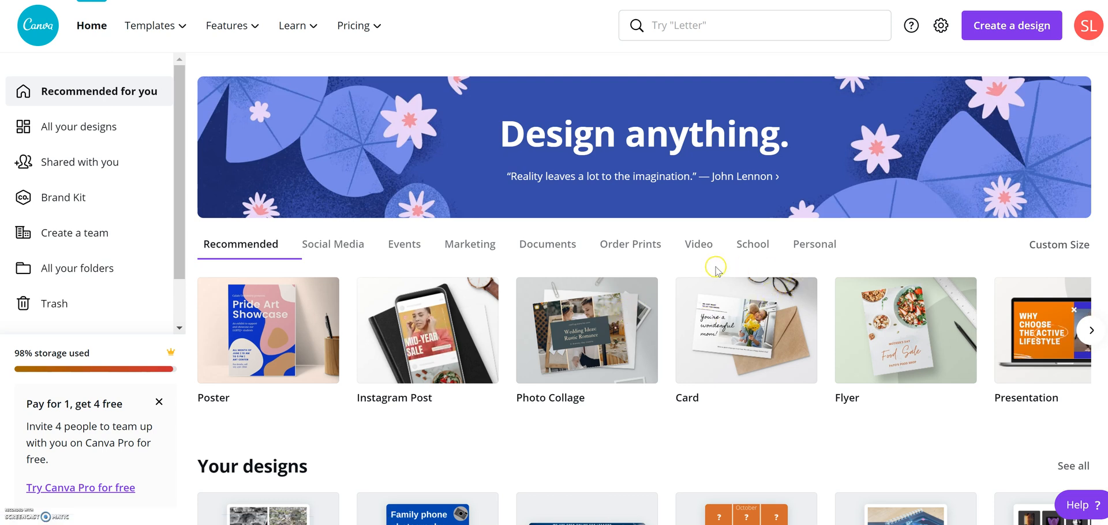
mouse_move(427, 108)
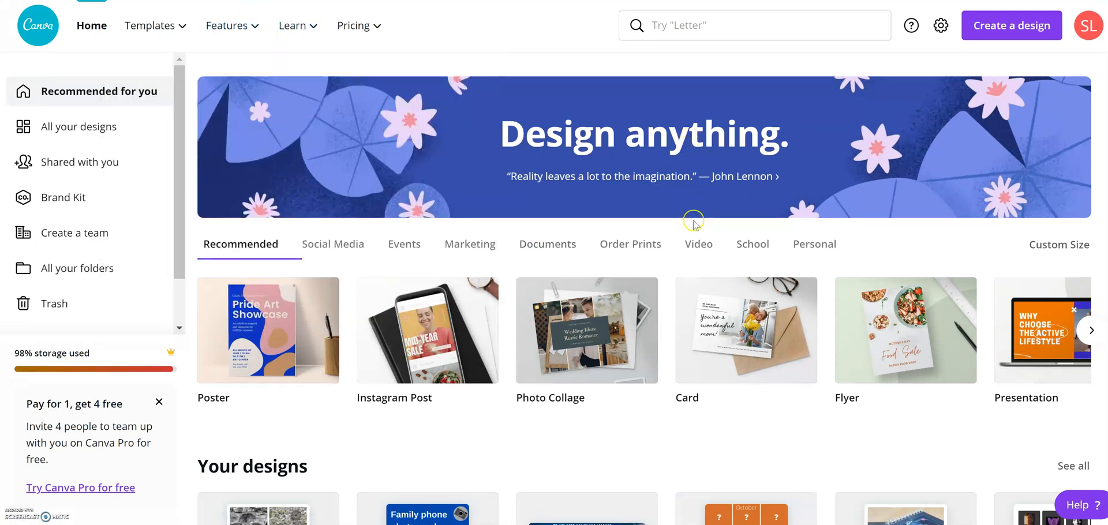
mouse_move(685, 225)
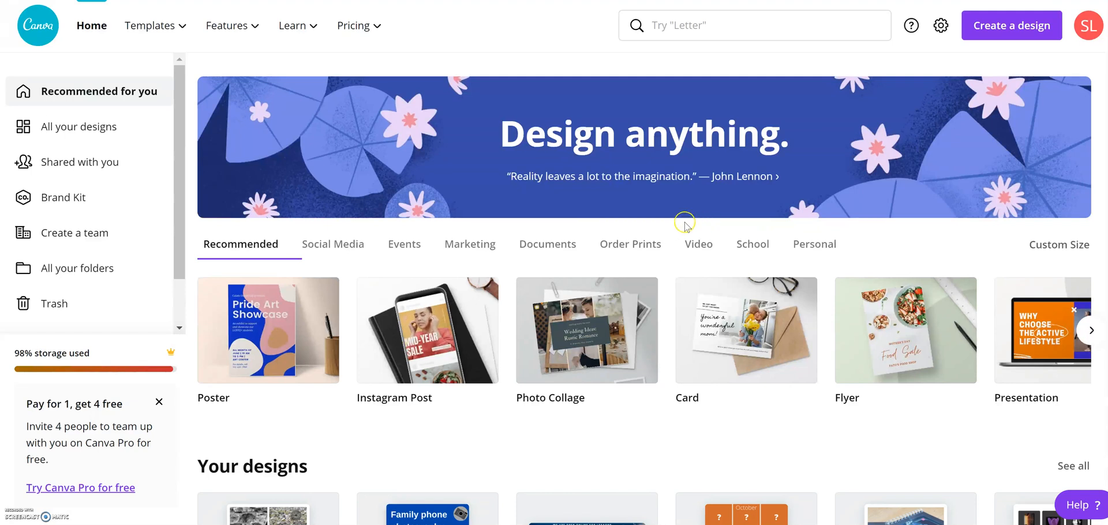
mouse_move(637, 231)
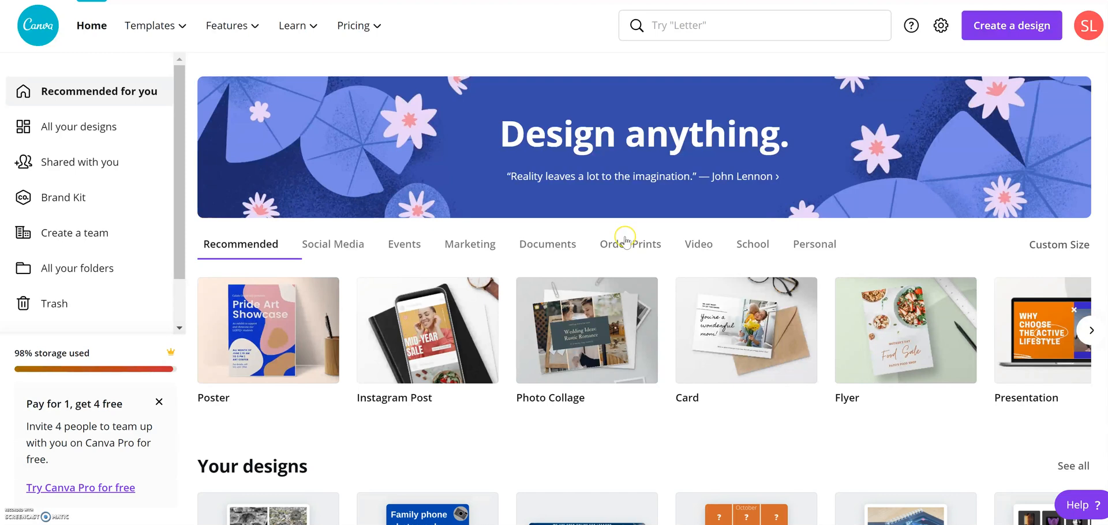
mouse_move(705, 231)
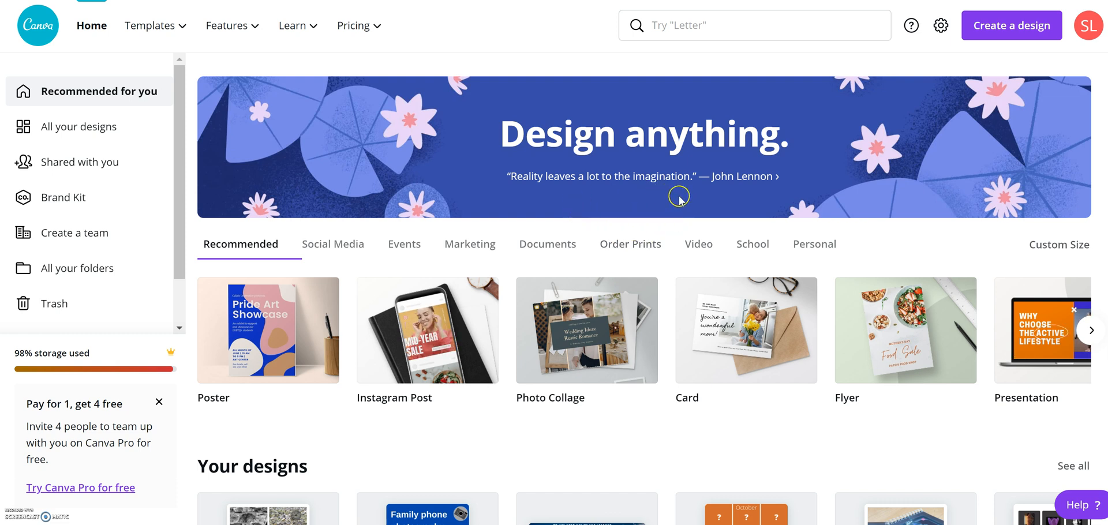
mouse_move(840, 137)
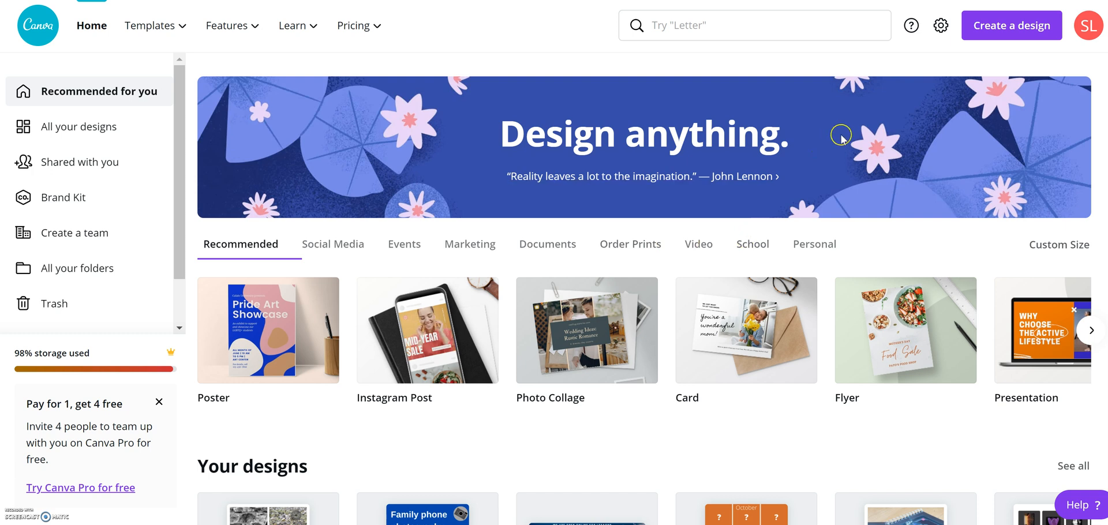
mouse_move(843, 119)
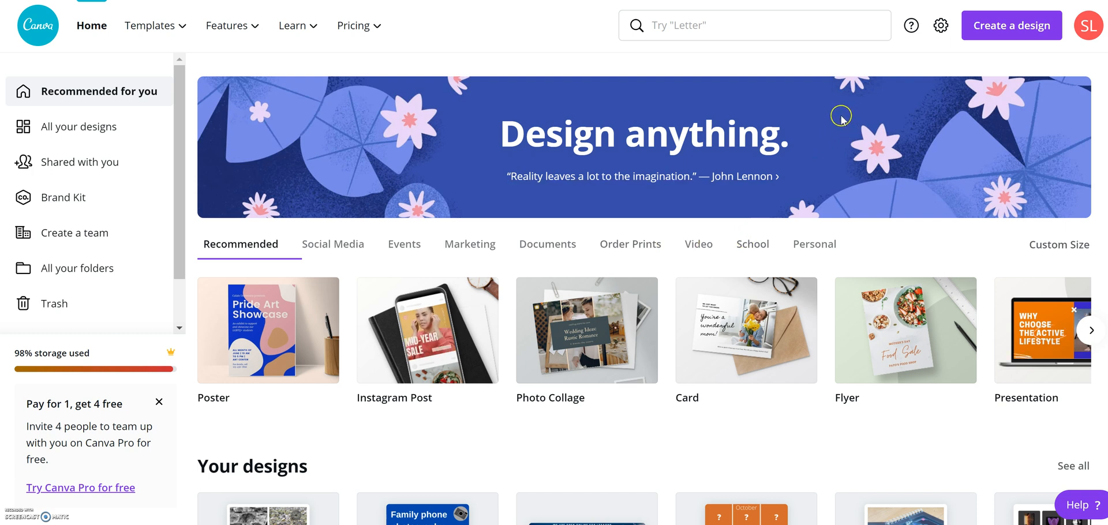
mouse_move(649, 228)
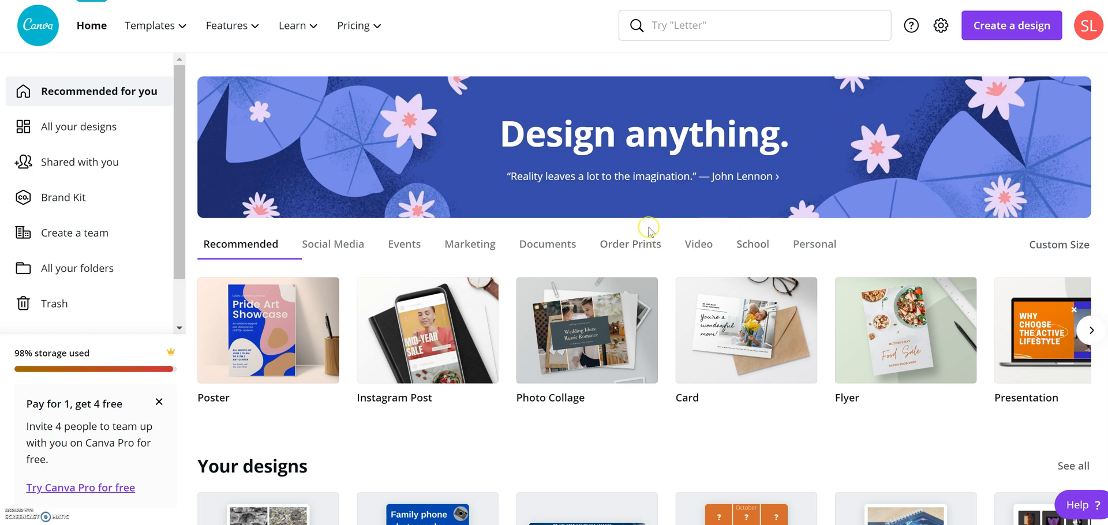
mouse_move(641, 231)
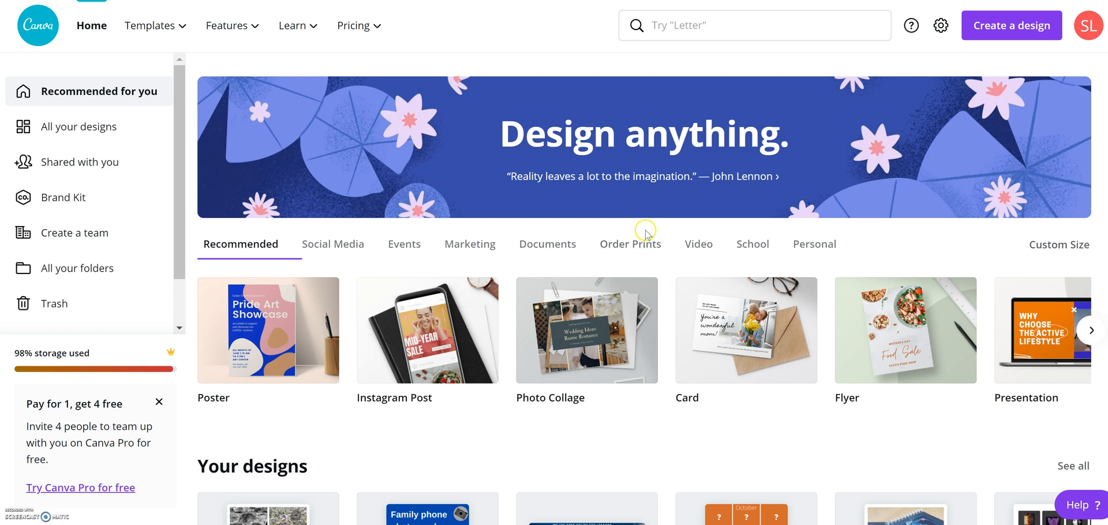
Create a new blank Instagram Post design from the Canva home page.
scroll("down", 3)
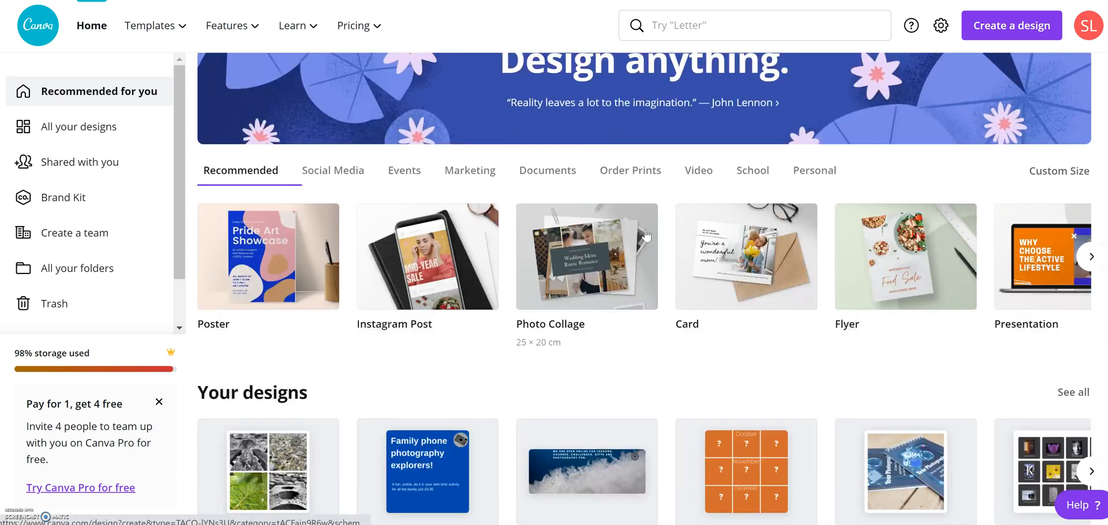
scroll("down", 3)
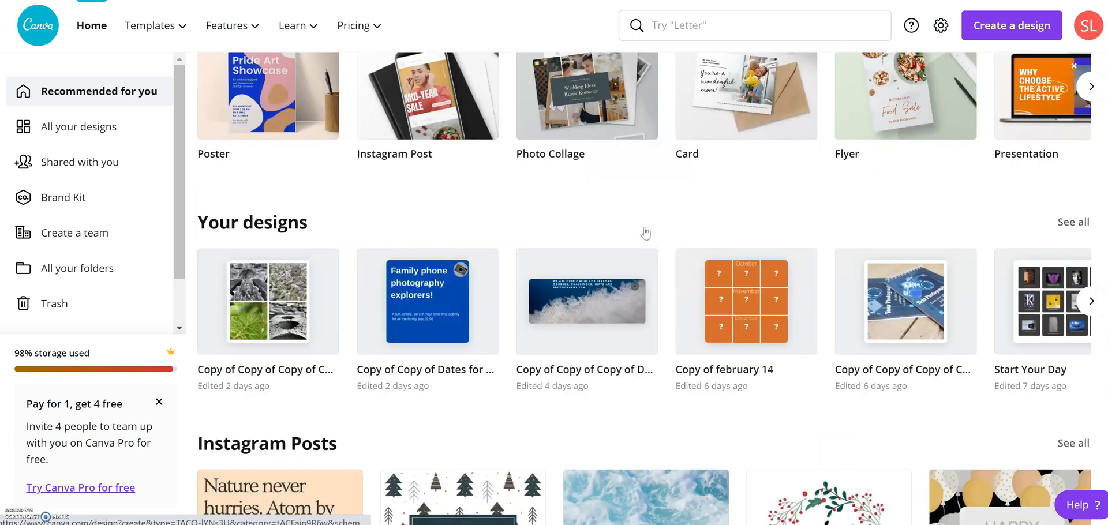
scroll("up", 3)
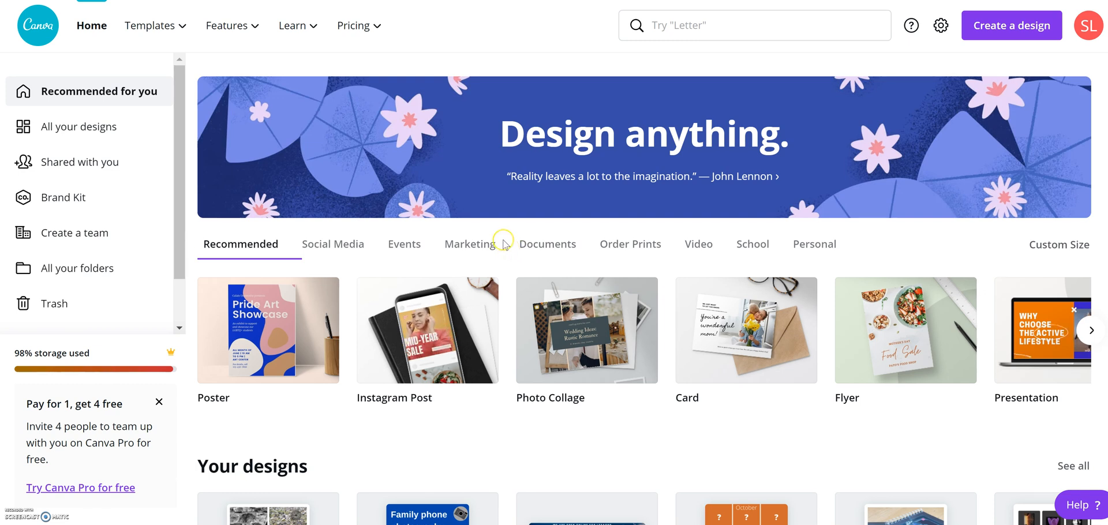
mouse_move(350, 139)
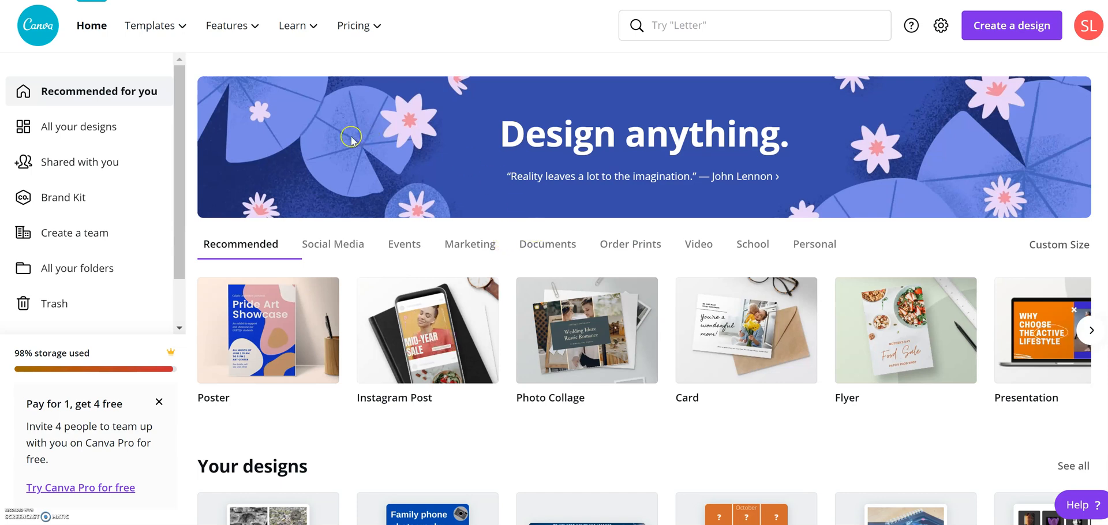
mouse_move(324, 143)
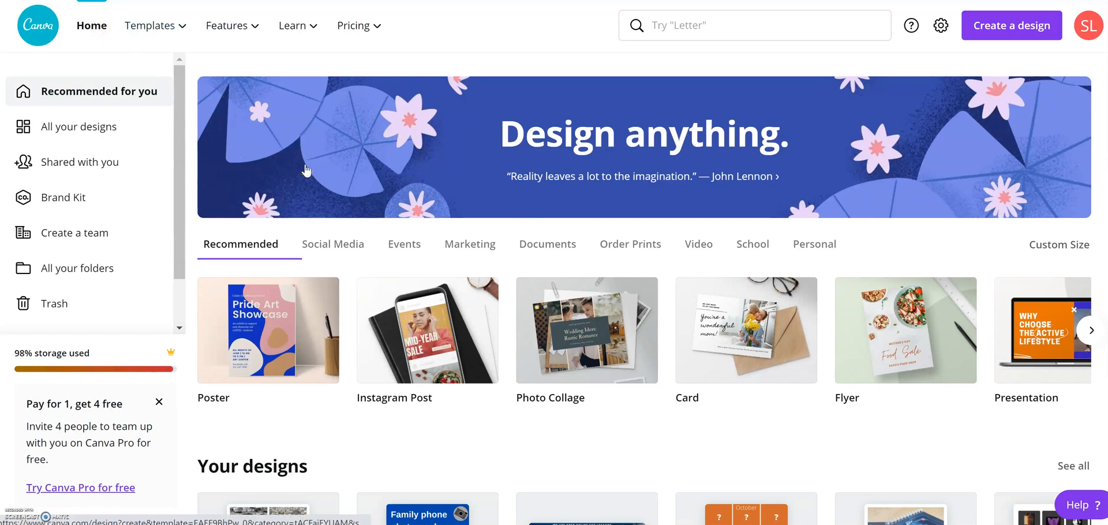
scroll("down", 3)
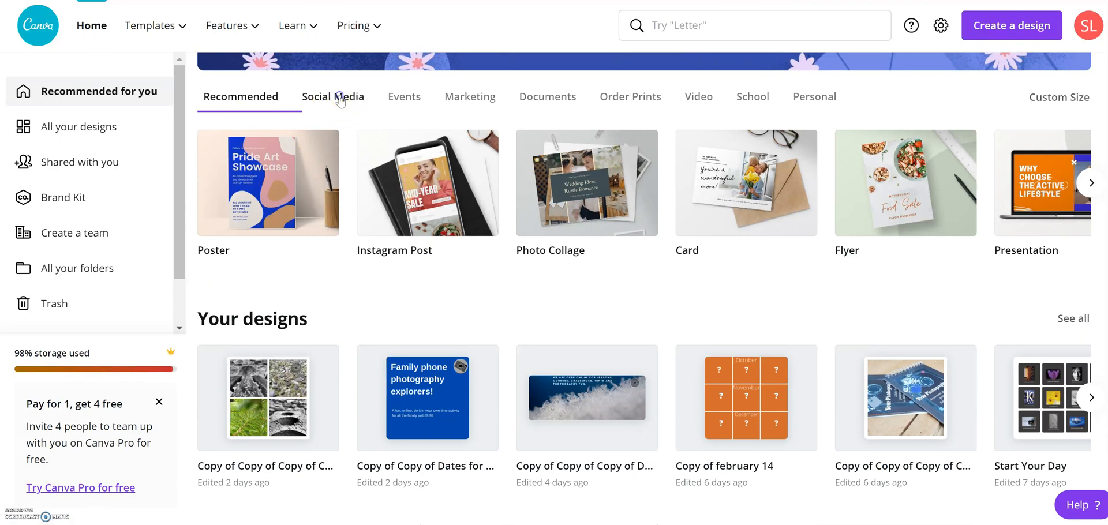
left_click(339, 96)
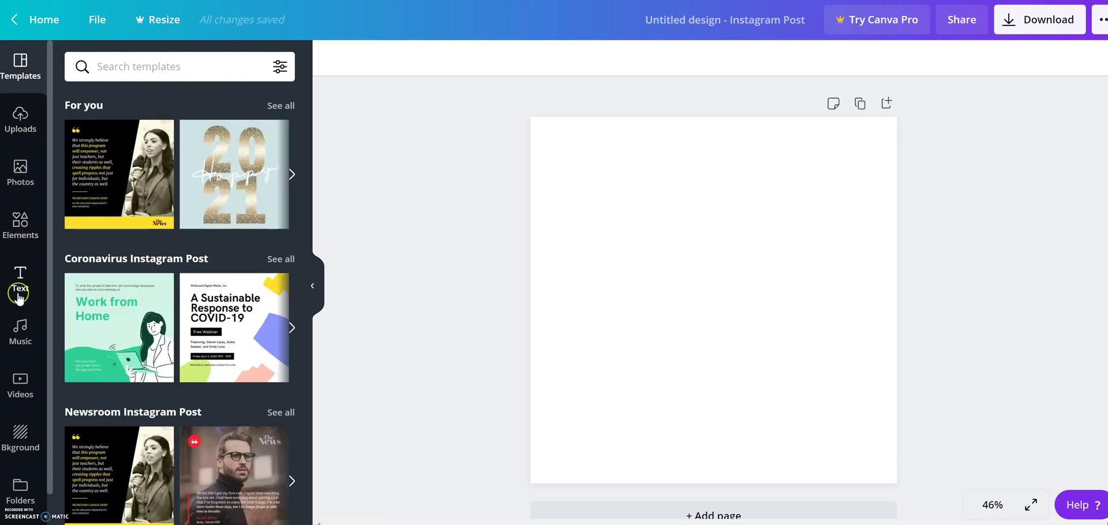
mouse_move(24, 237)
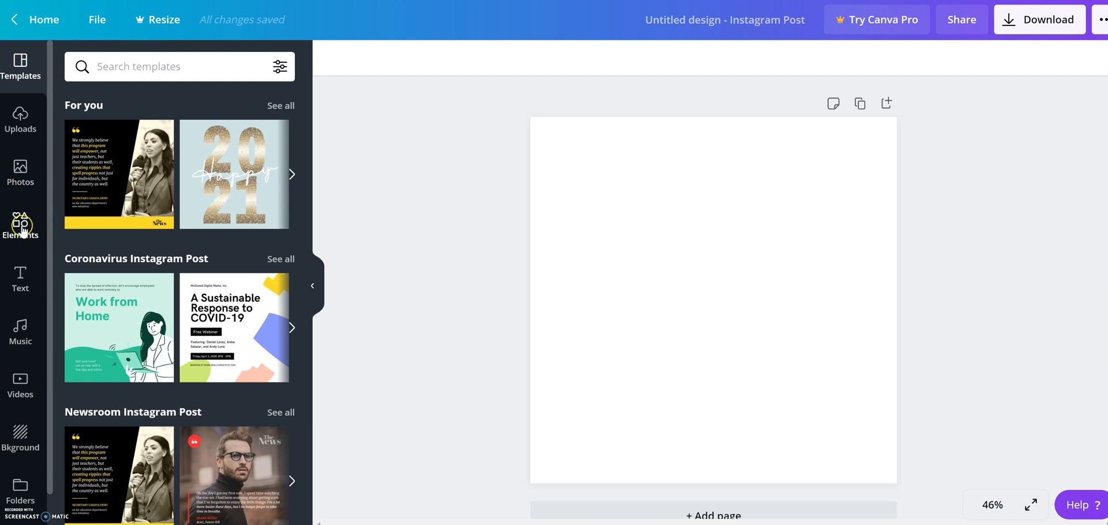
Show the Elements library and browse down to the Grids section.
left_click(20, 223)
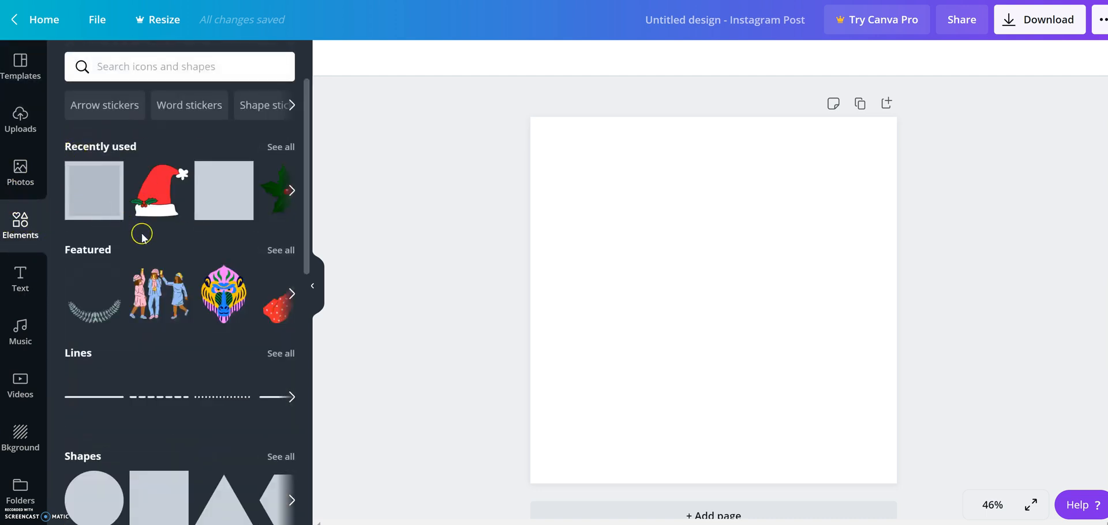
scroll("down", 3)
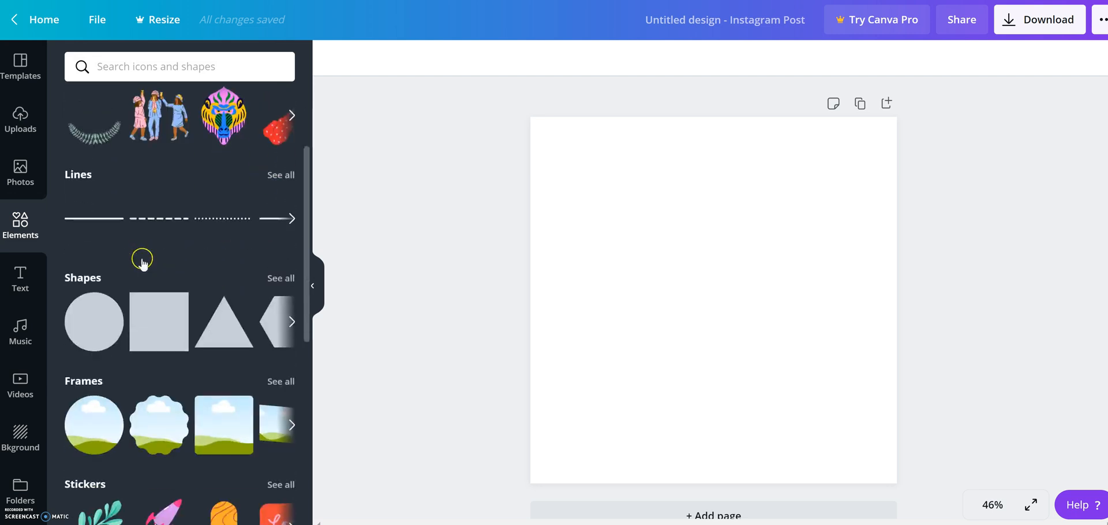
scroll("down", 3)
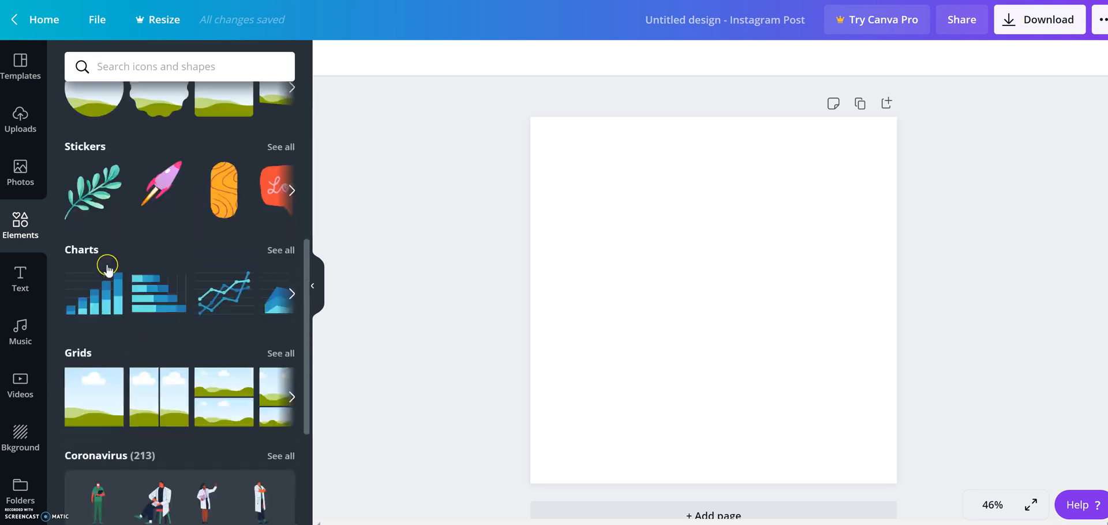
scroll("down", 3)
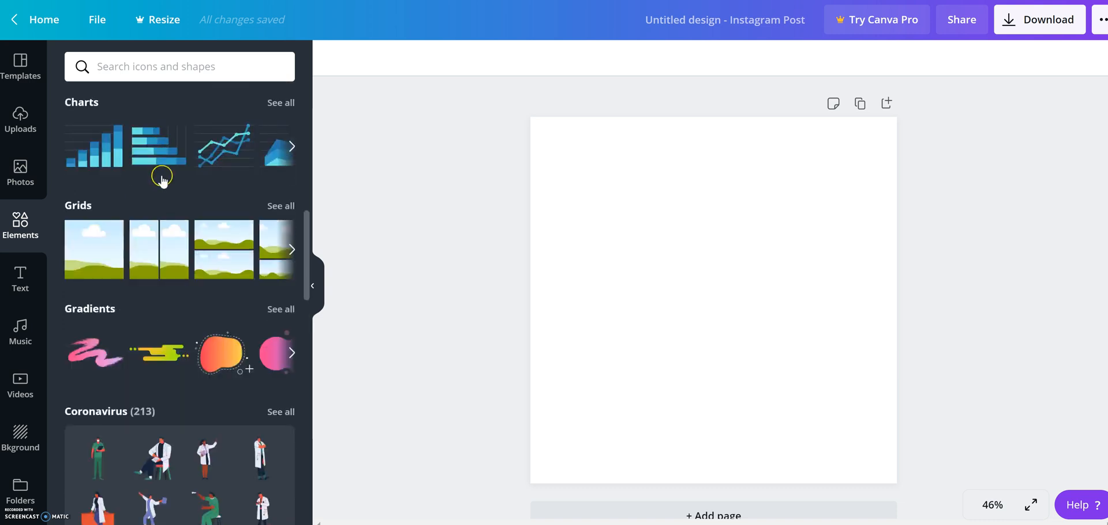
mouse_move(280, 207)
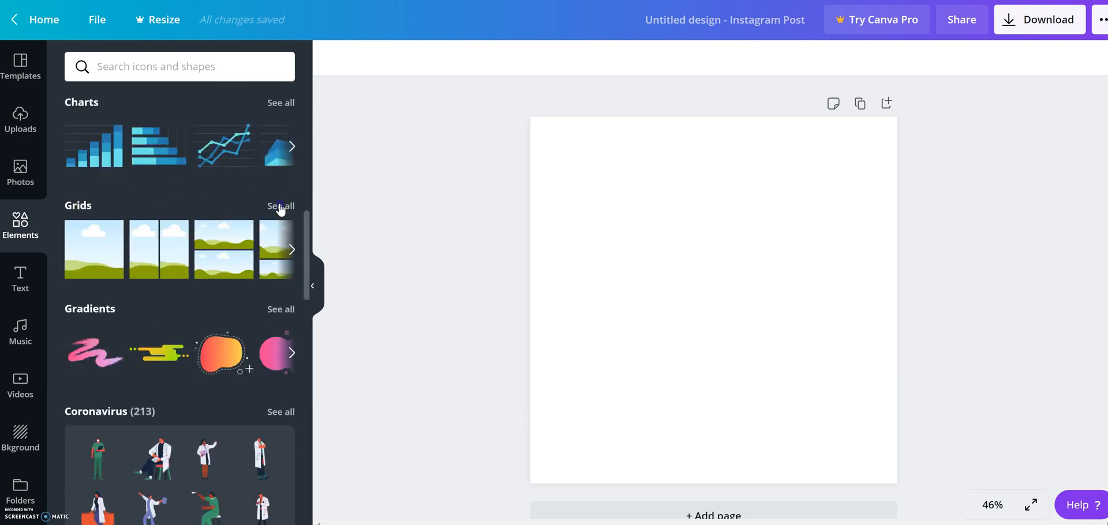
Browse all grid layouts and add the 3x3 nine-cell photo grid to the post.
left_click(279, 207)
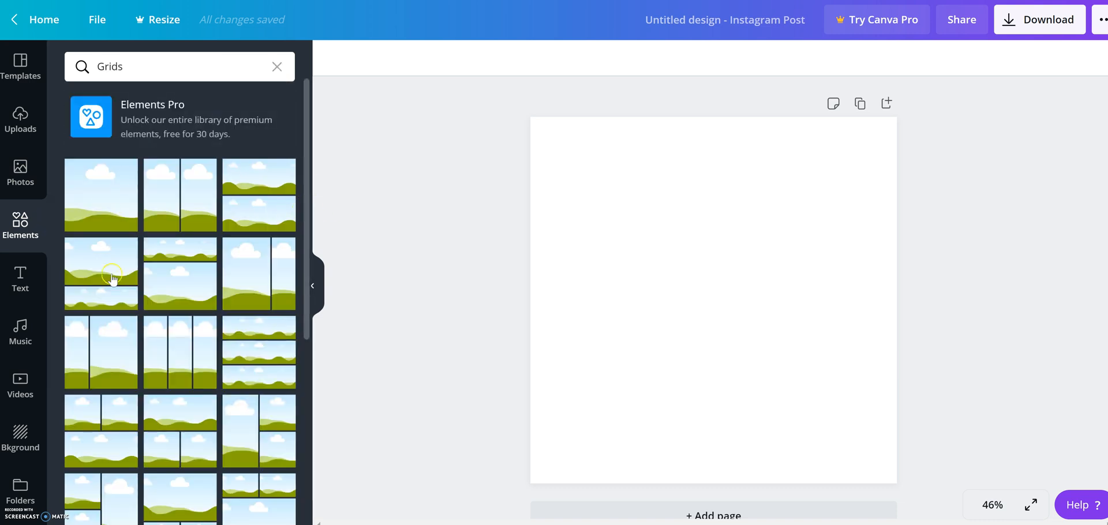
mouse_move(190, 208)
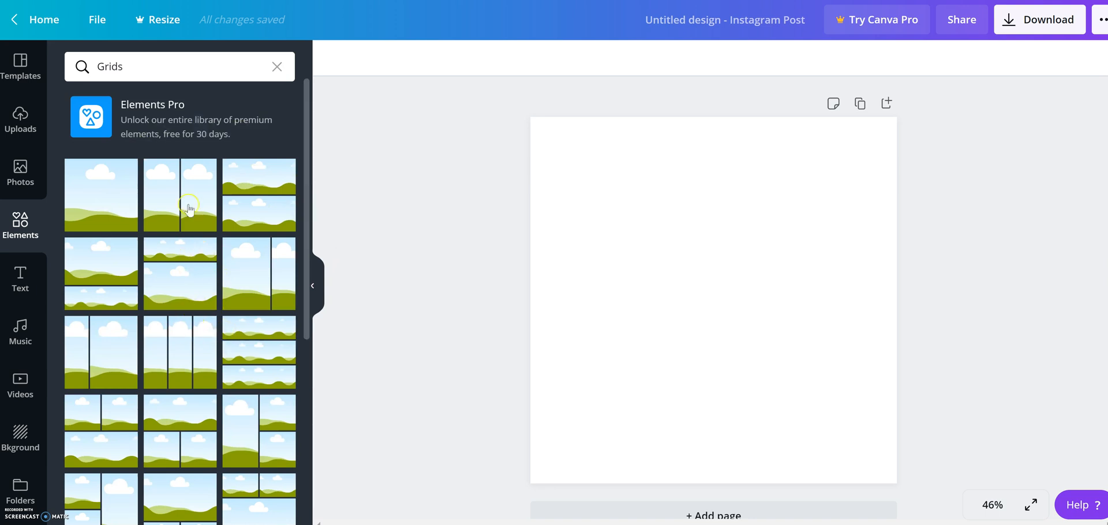
scroll("down", 3)
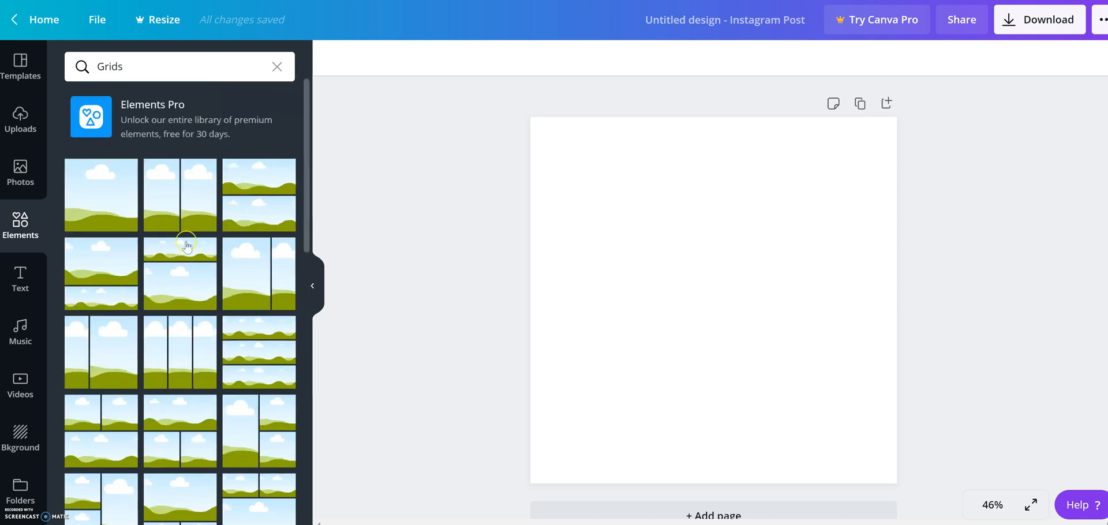
scroll("down", 3)
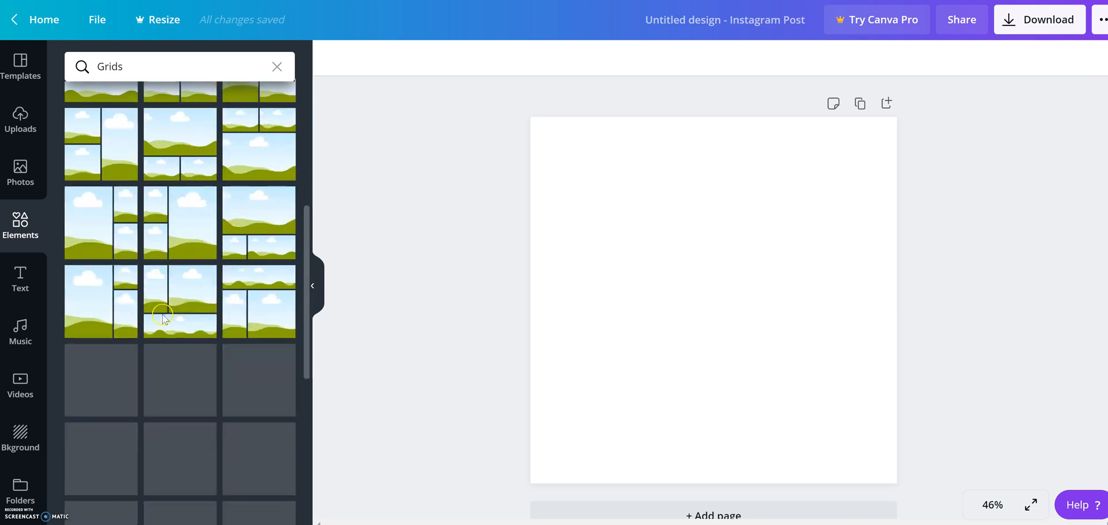
scroll("down", 3)
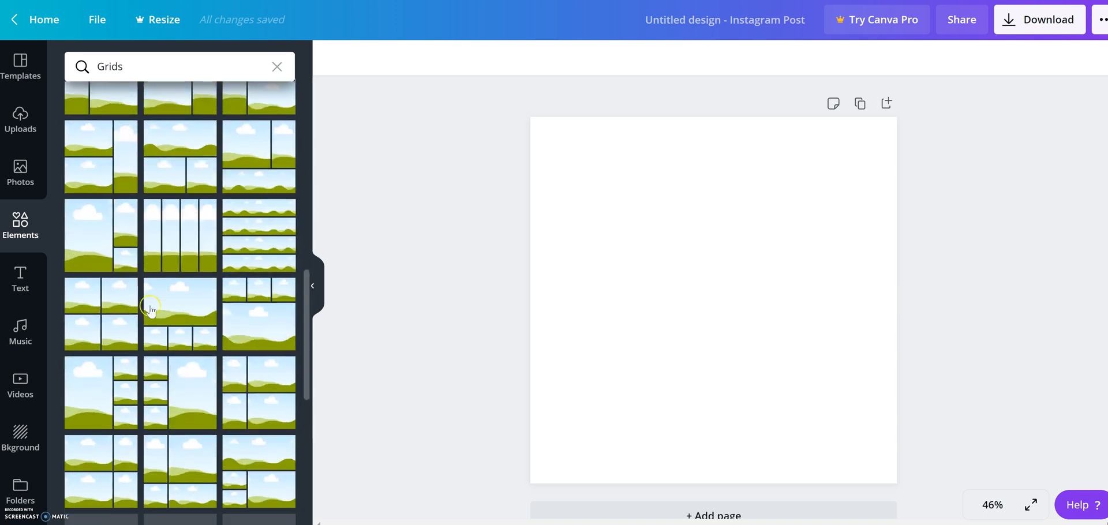
scroll("down", 3)
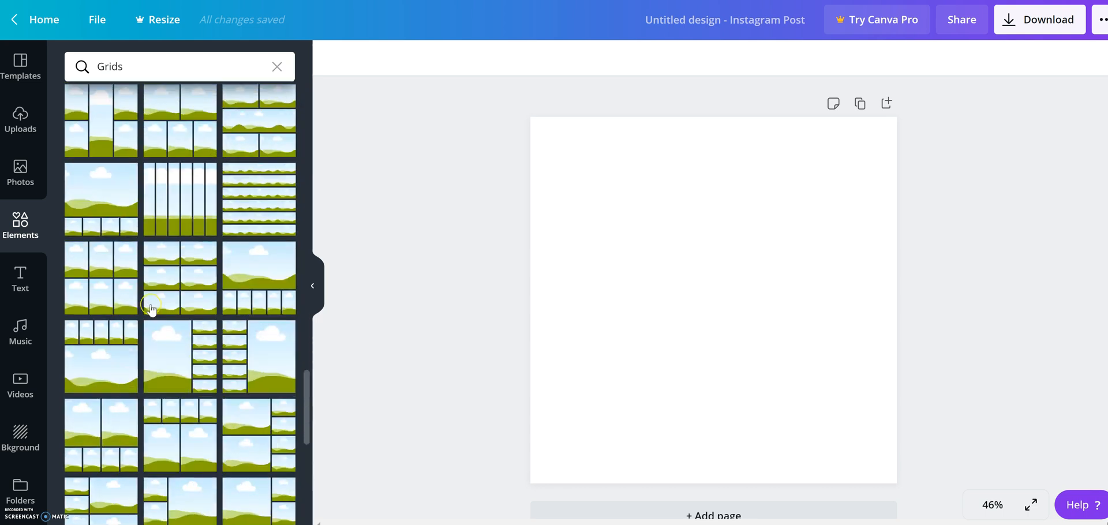
scroll("down", 3)
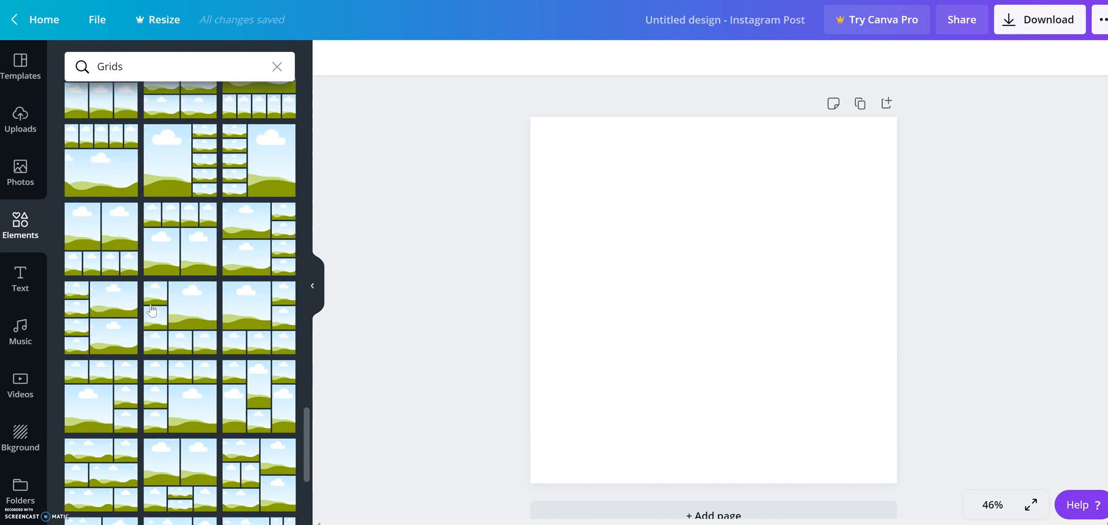
scroll("down", 3)
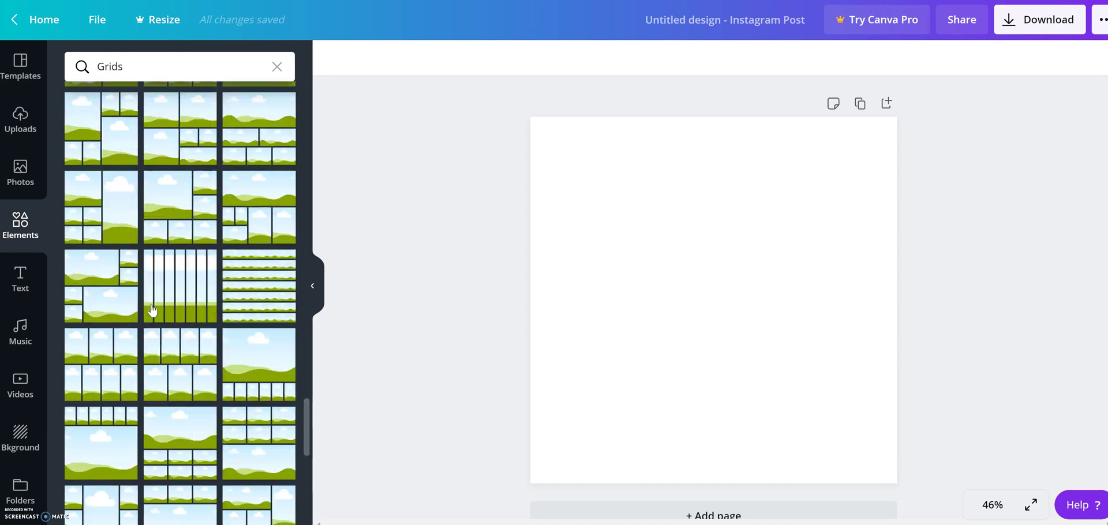
scroll("down", 3)
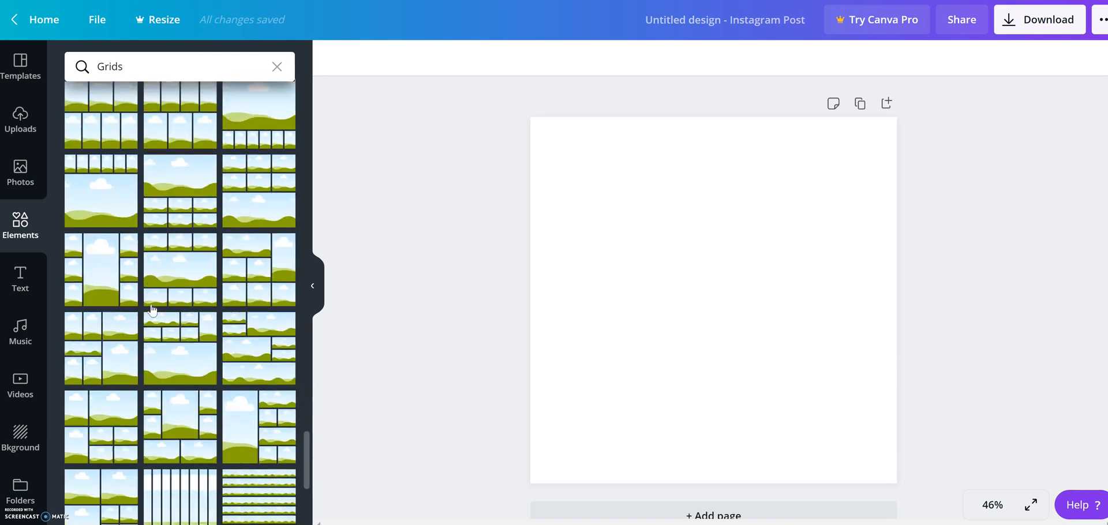
scroll("down", 3)
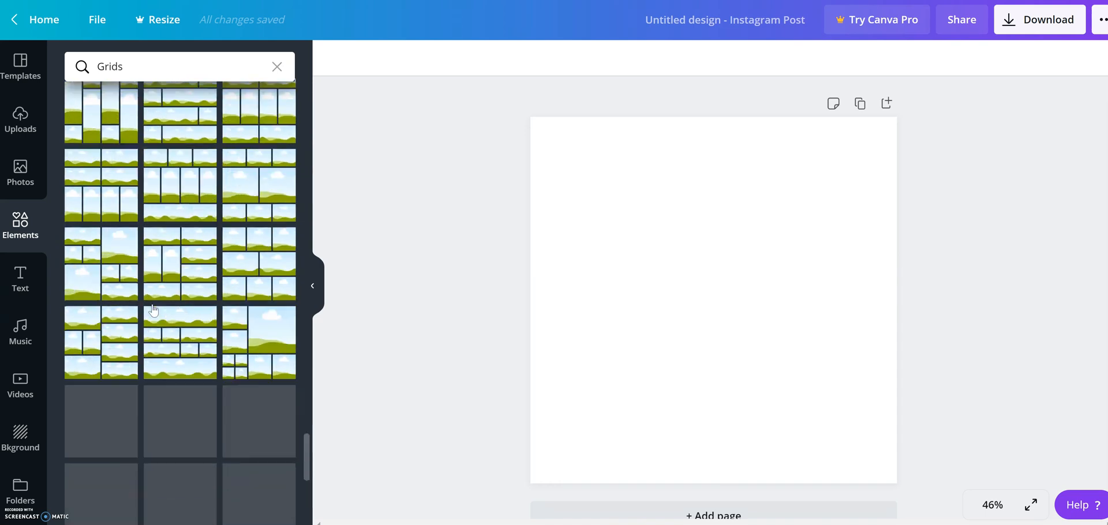
scroll("down", 3)
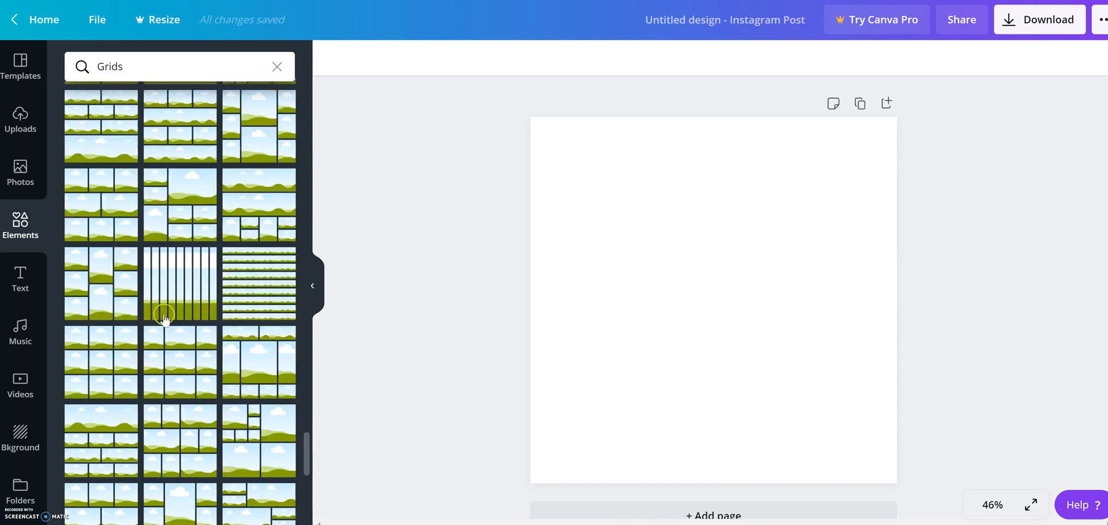
mouse_move(75, 356)
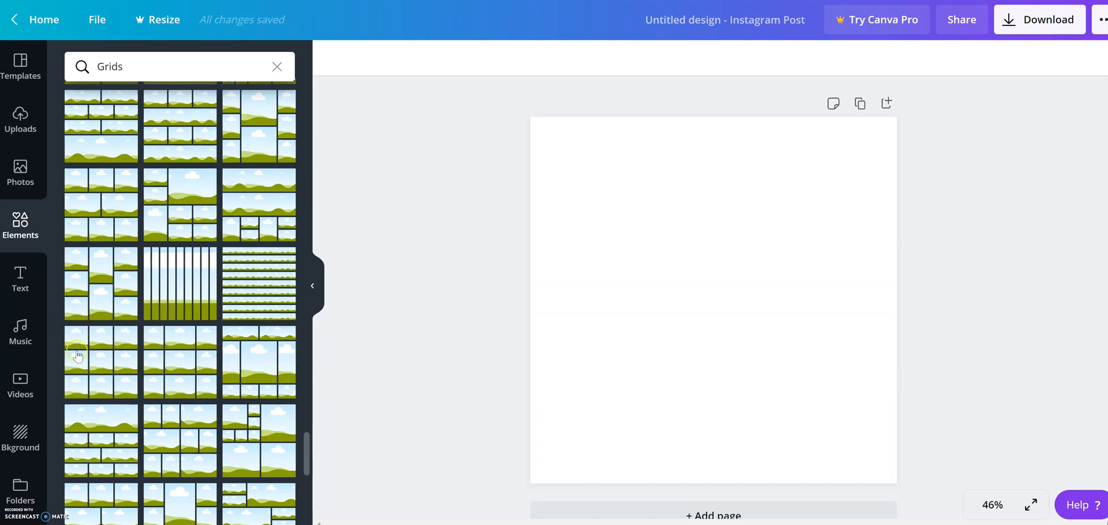
left_click(102, 362)
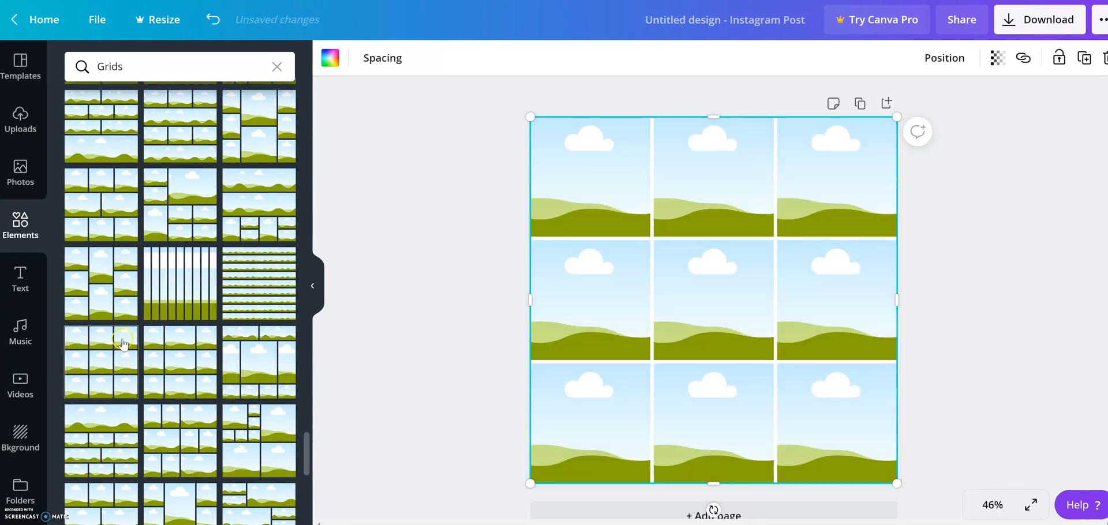
mouse_move(893, 290)
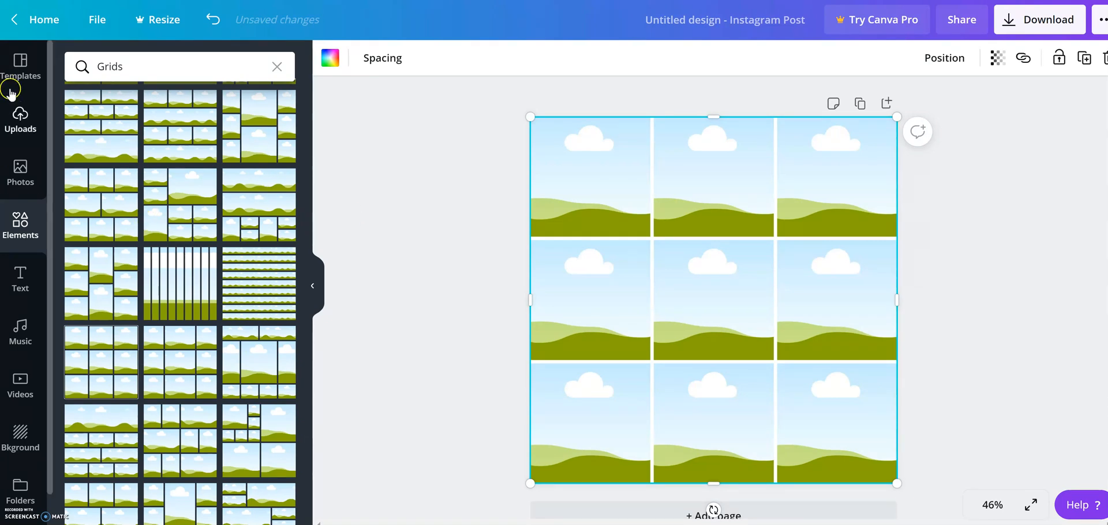
Start a media upload from Device in Uploads, then cancel the file picker.
left_click(20, 120)
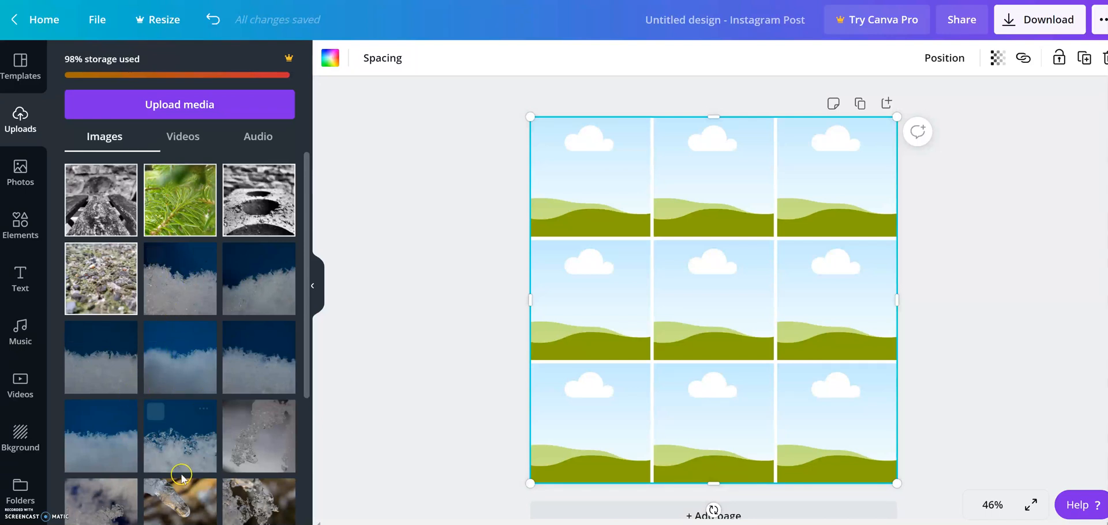
mouse_move(115, 96)
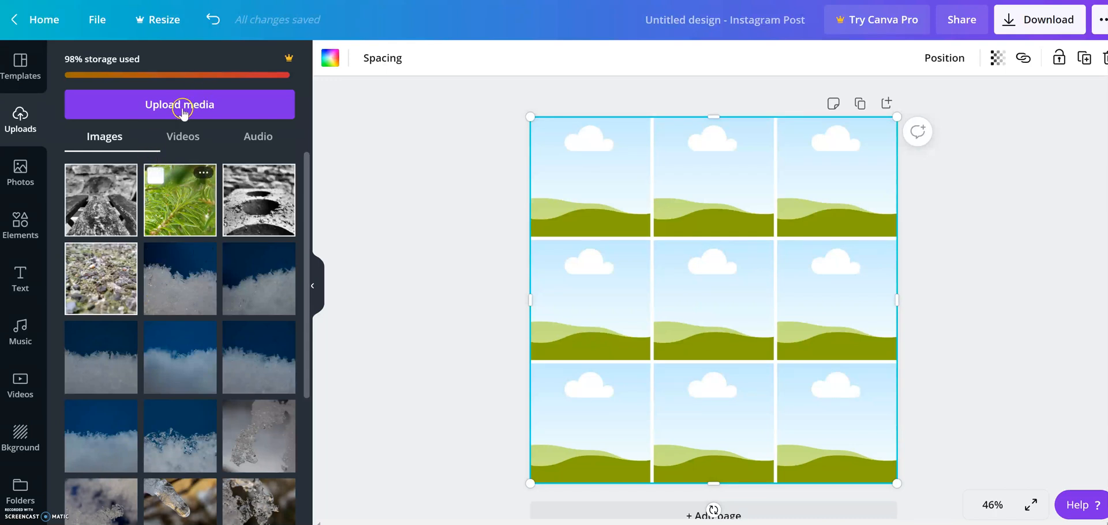
left_click(179, 105)
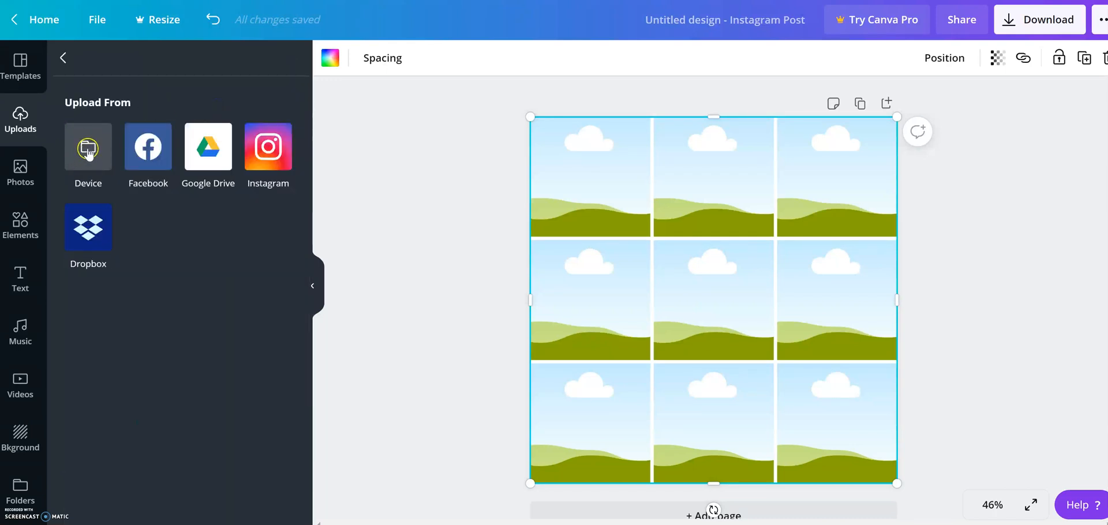
left_click(87, 147)
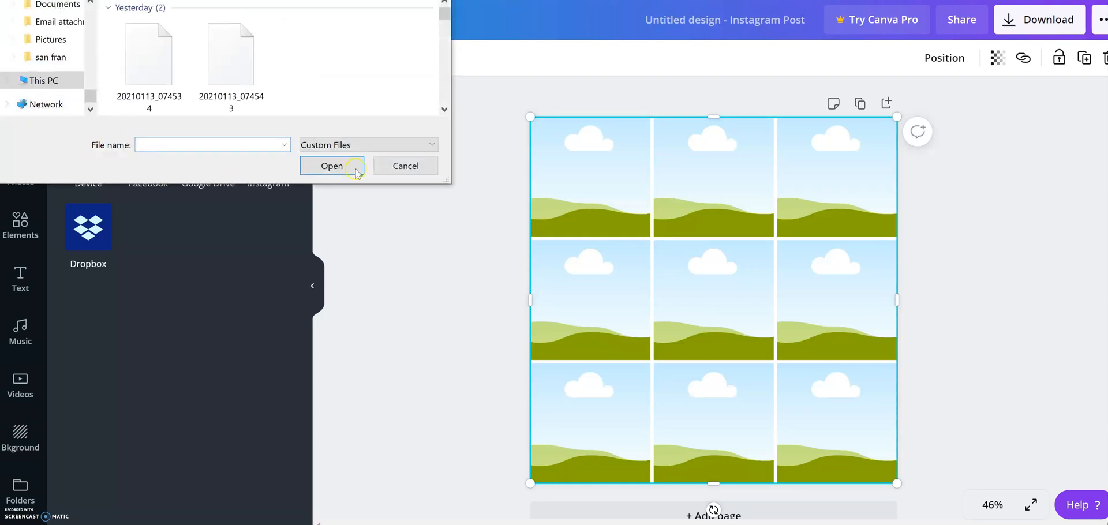
left_click(405, 166)
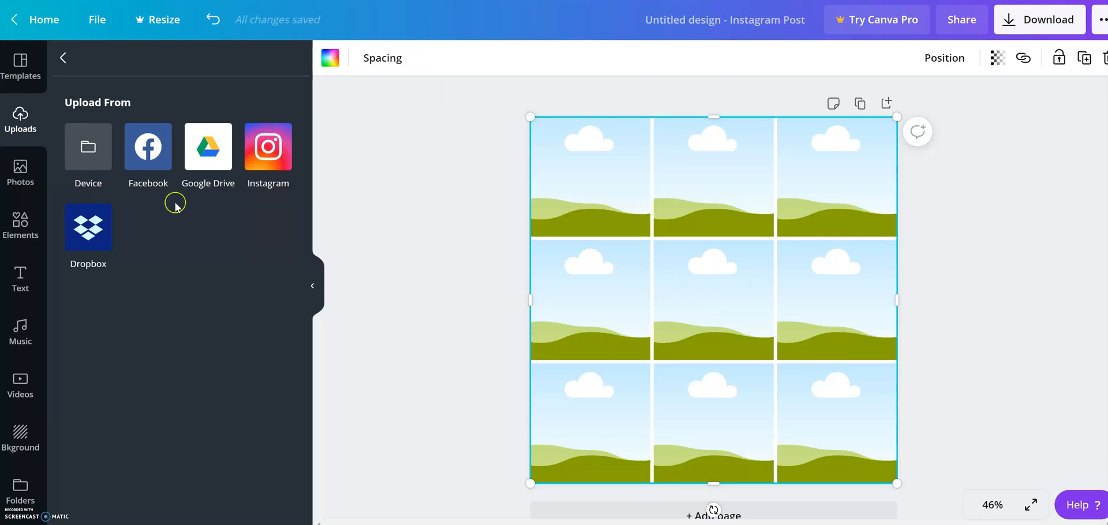
mouse_move(20, 115)
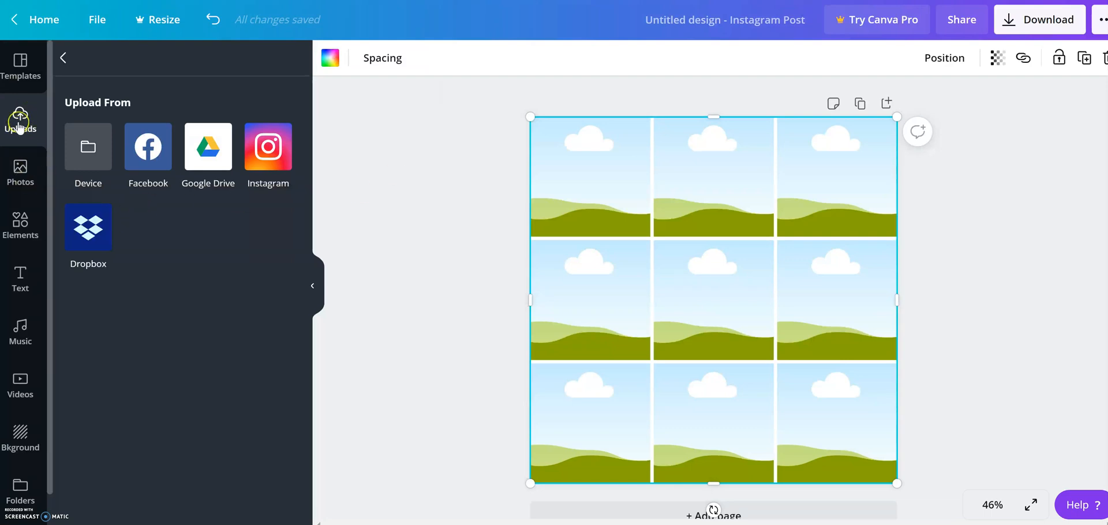
Browse the Uploads images library down to the previously uploaded dog photos.
left_click(19, 119)
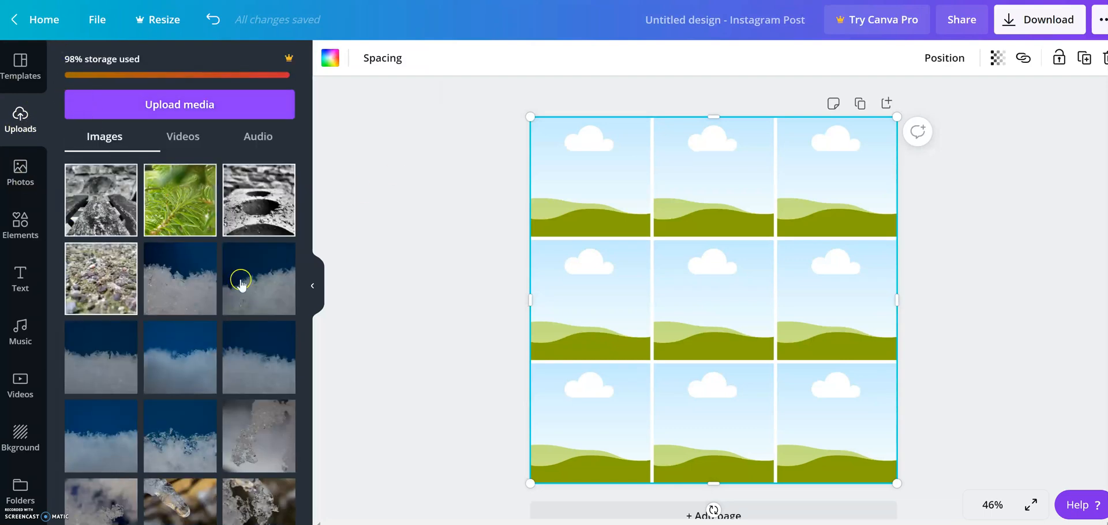
scroll("down", 3)
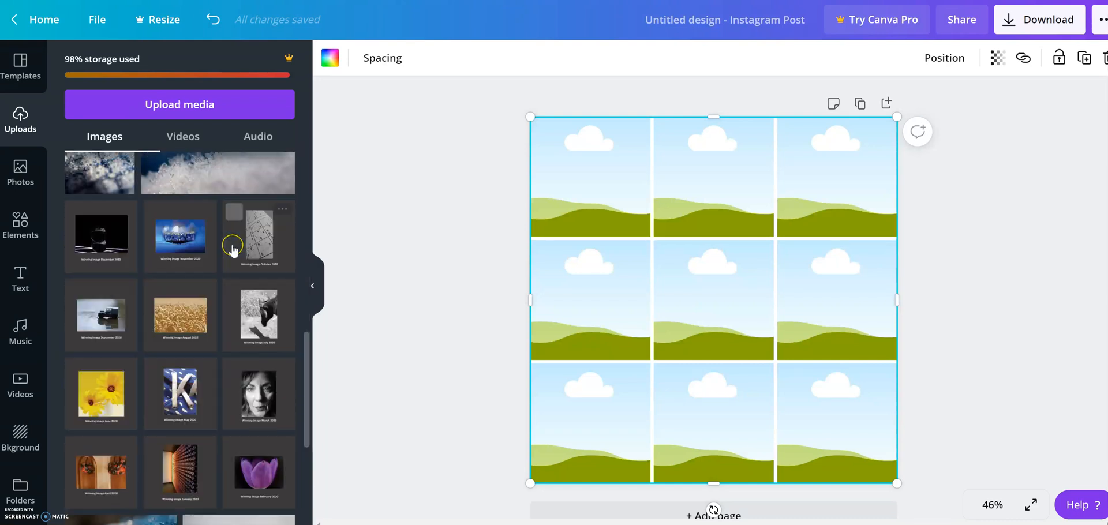
scroll("down", 3)
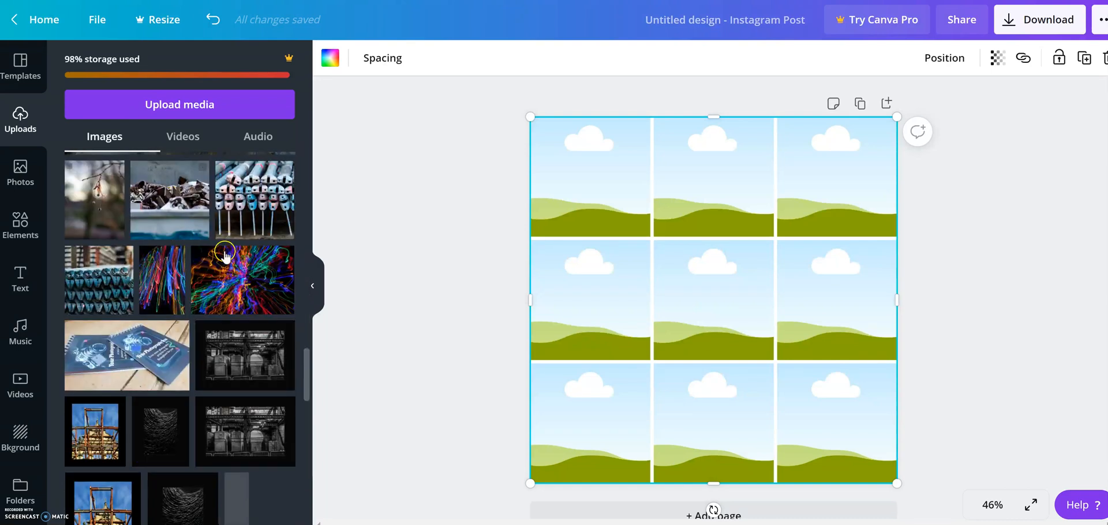
scroll("down", 3)
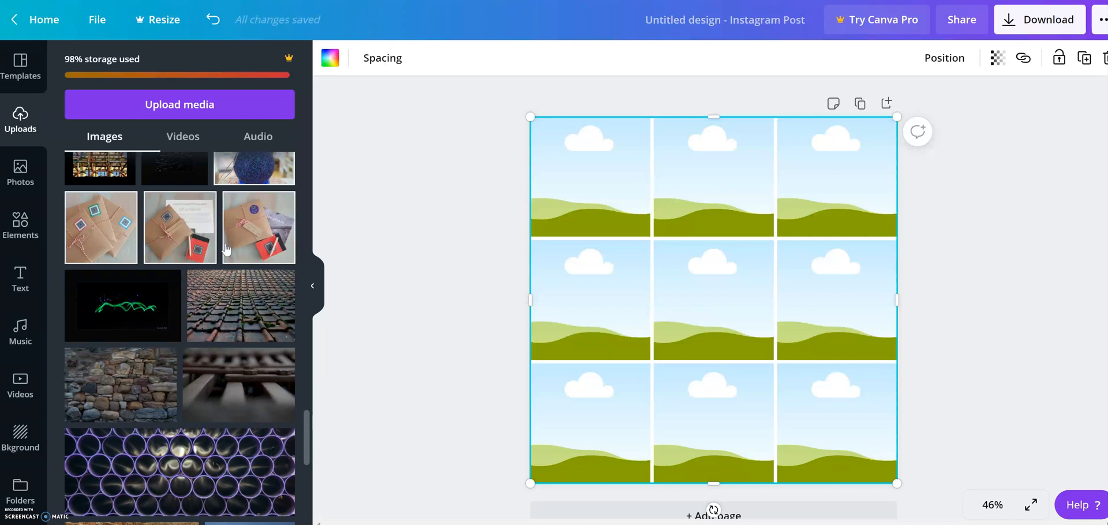
scroll("down", 3)
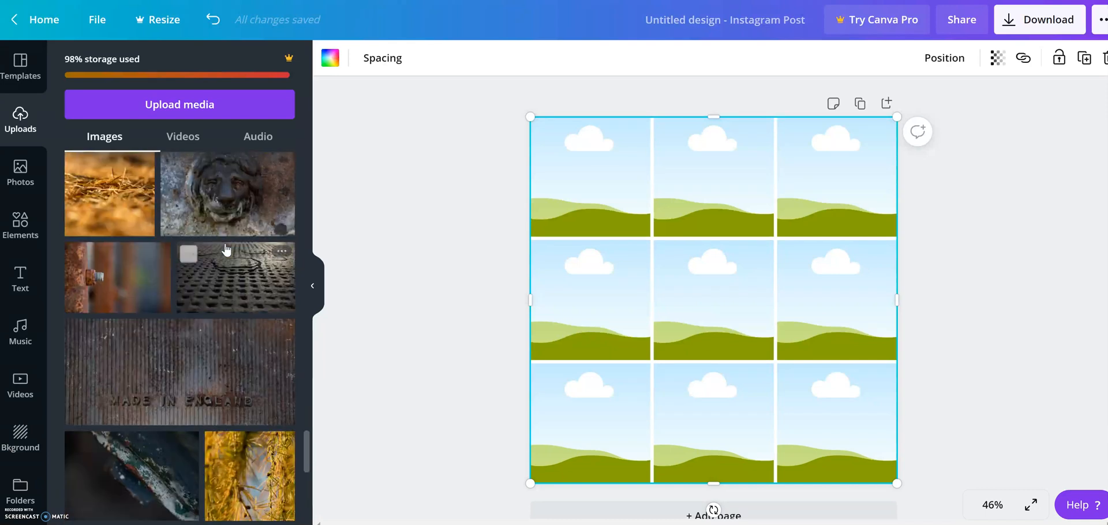
scroll("down", 3)
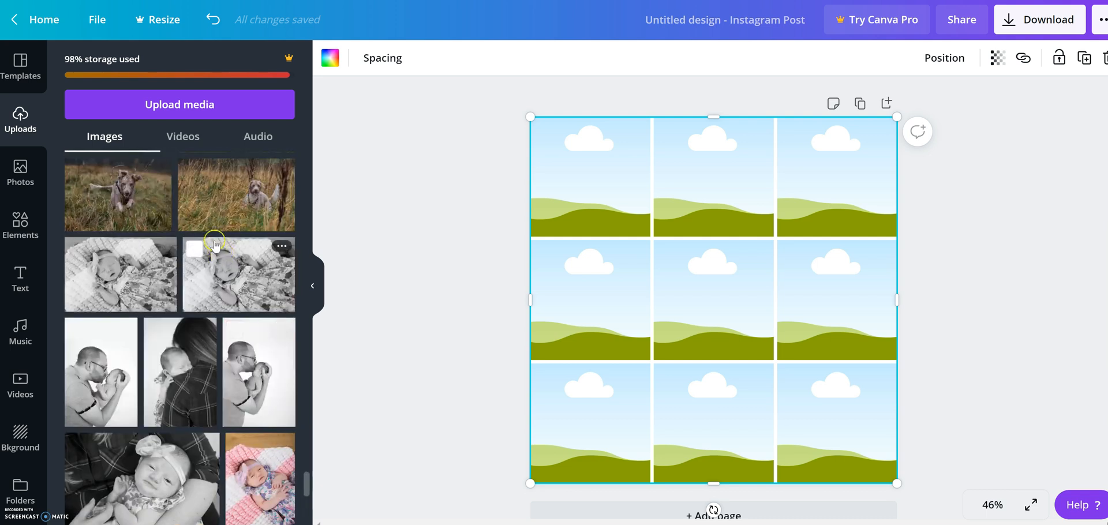
scroll("down", 3)
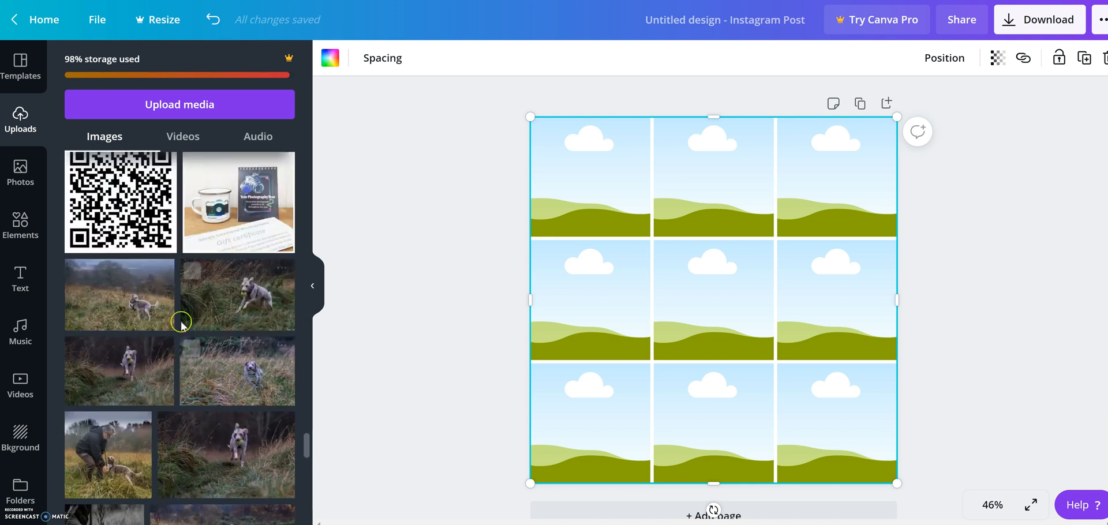
Drag uploaded dog photos into the top-middle, top-right and top-left grid cells.
left_click_drag(119, 294, 713, 177)
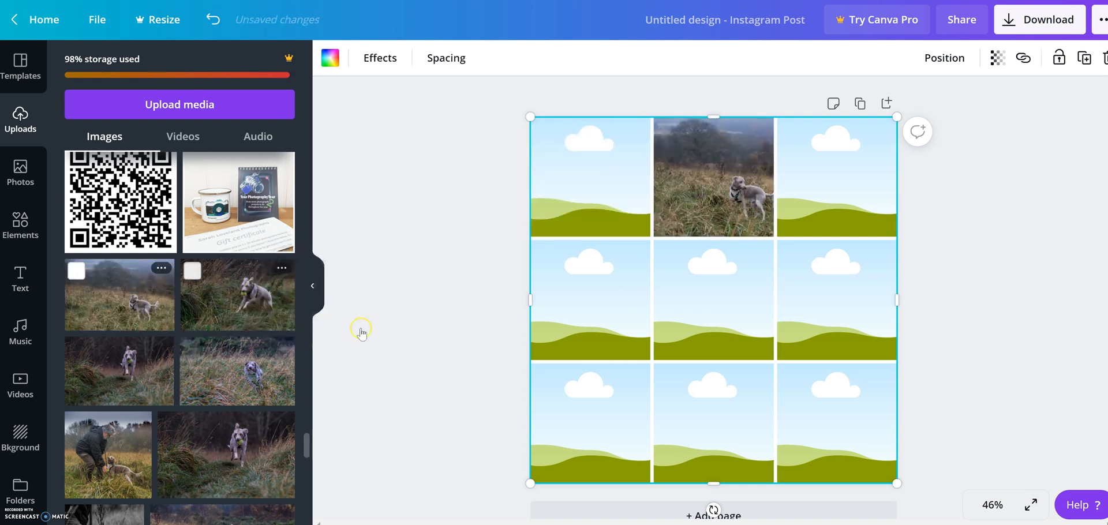
left_click_drag(237, 293, 836, 177)
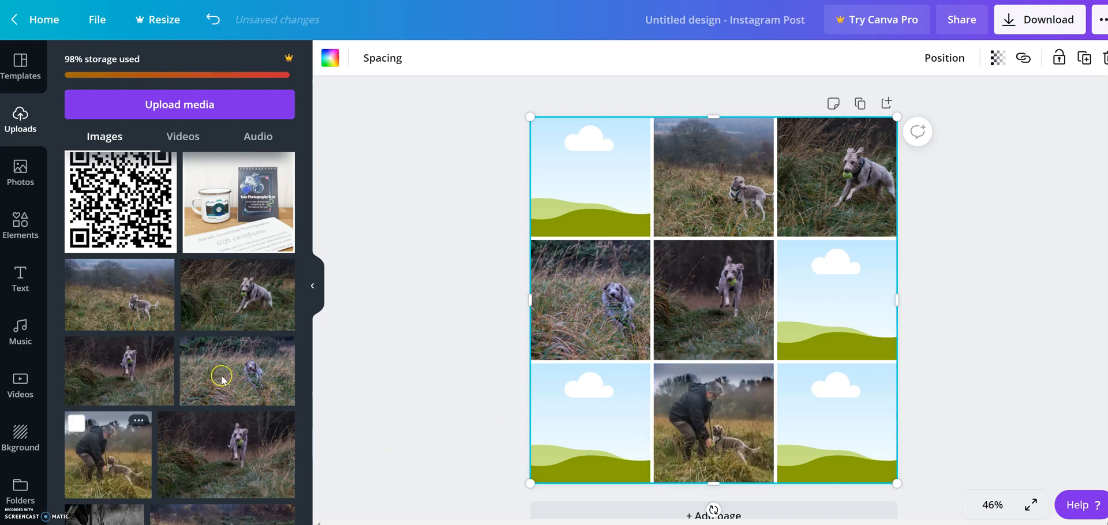
scroll("down", 3)
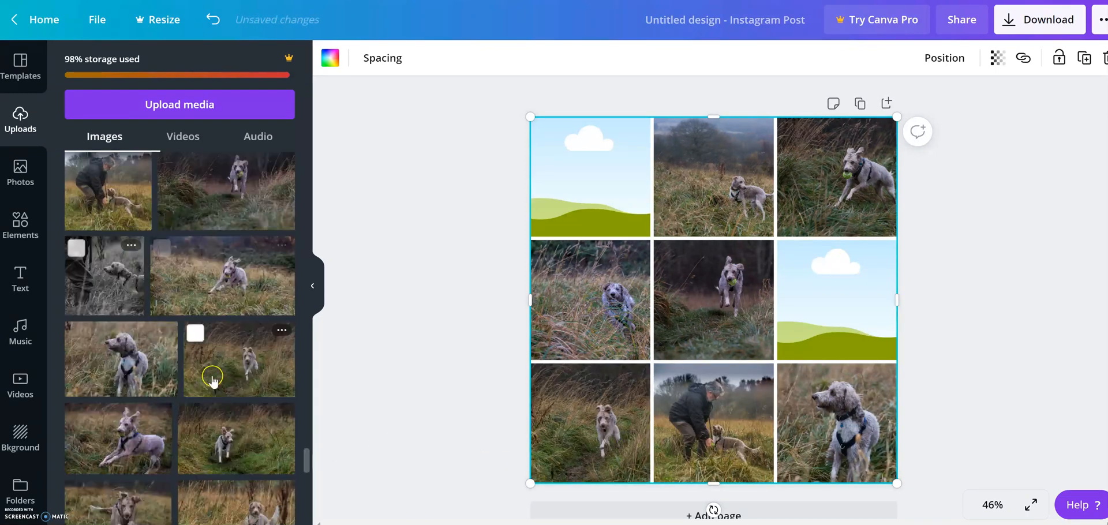
scroll("down", 3)
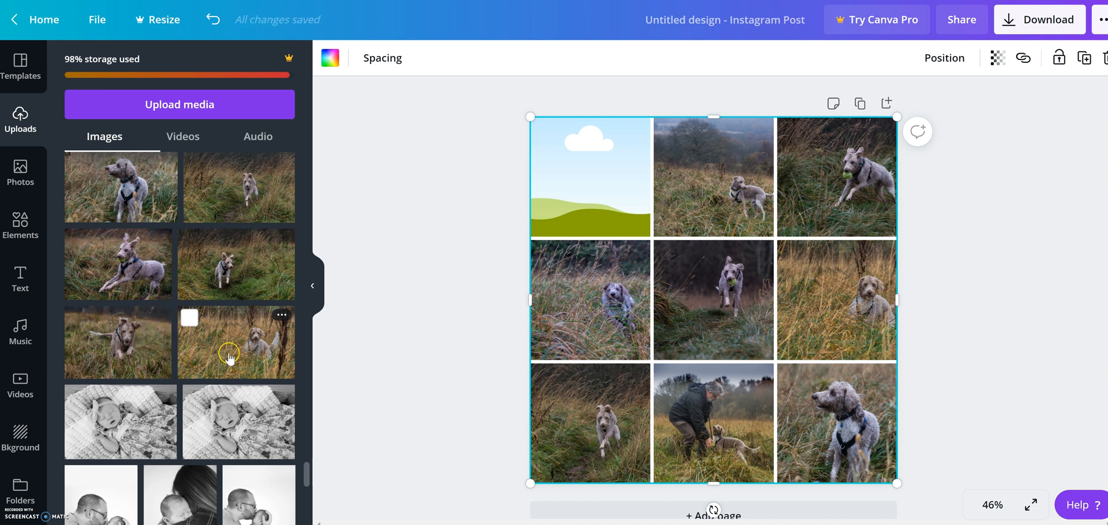
scroll("down", 3)
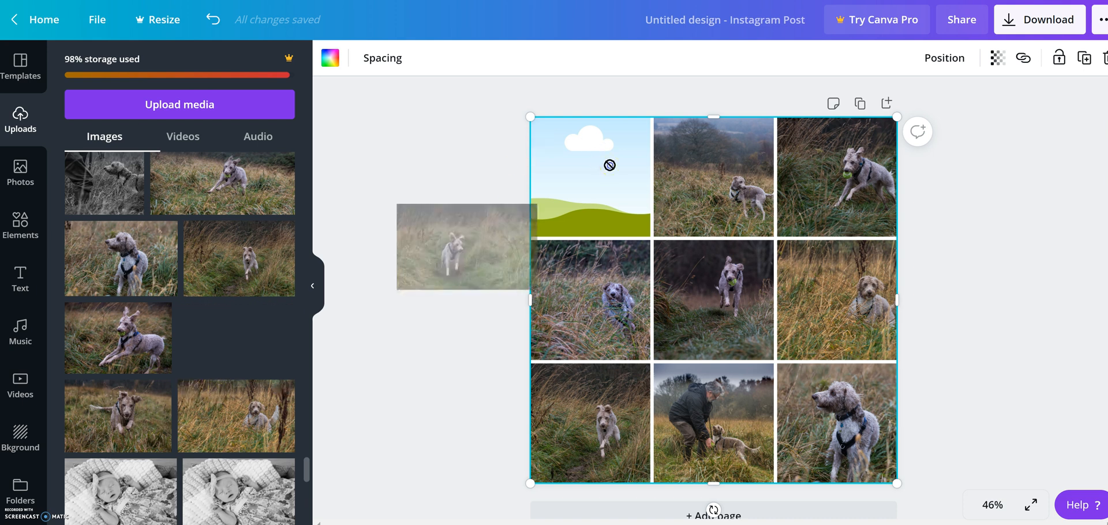
left_click_drag(465, 247, 591, 177)
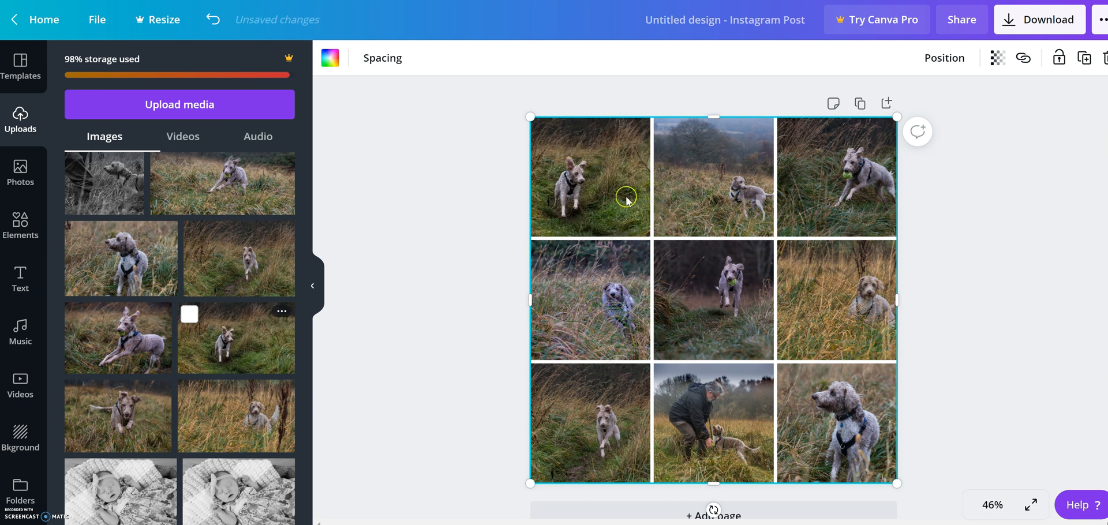
Reposition the dog inside the top-middle cell, undoing an accidental grid shift.
double_click(713, 178)
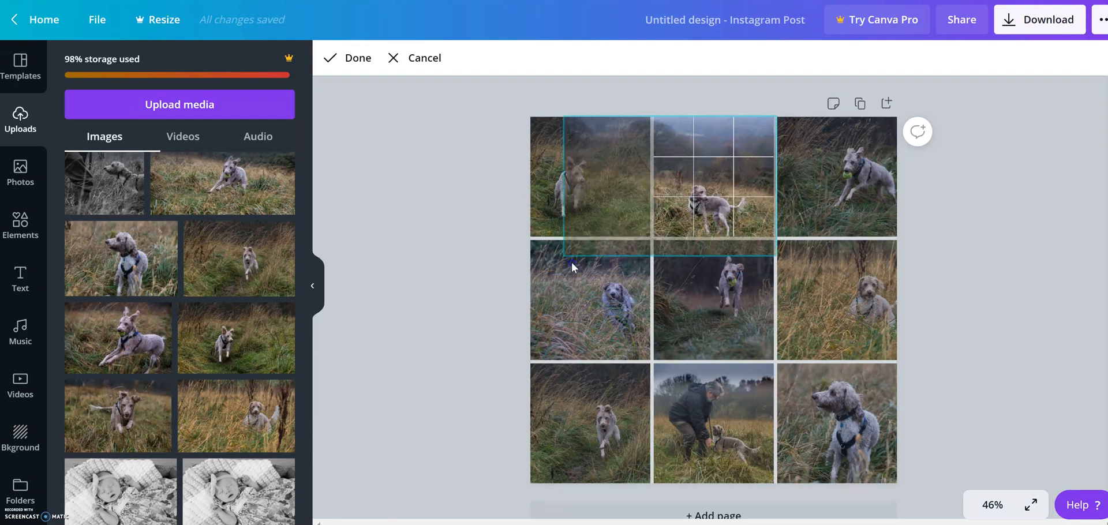
left_click(607, 178)
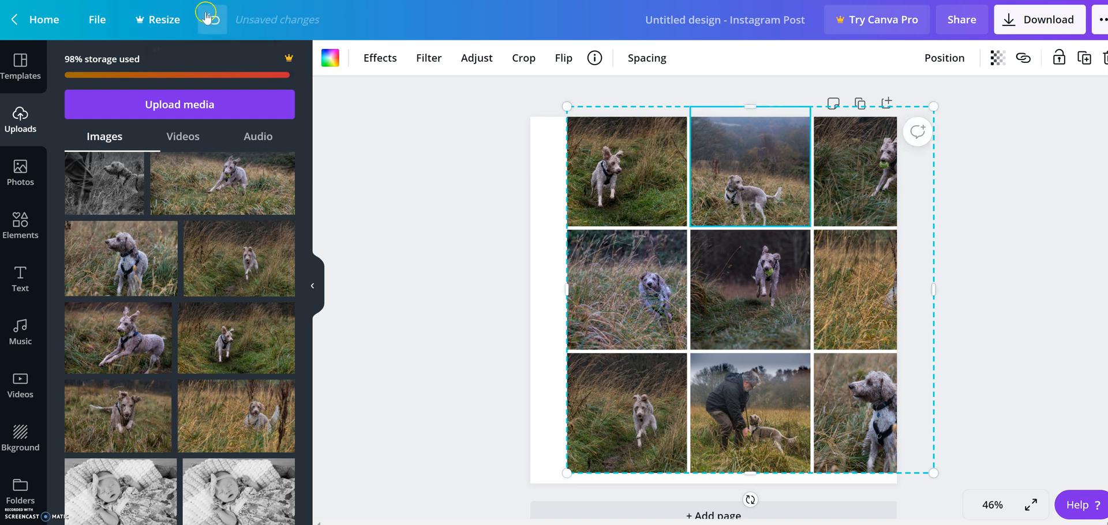
left_click(210, 20)
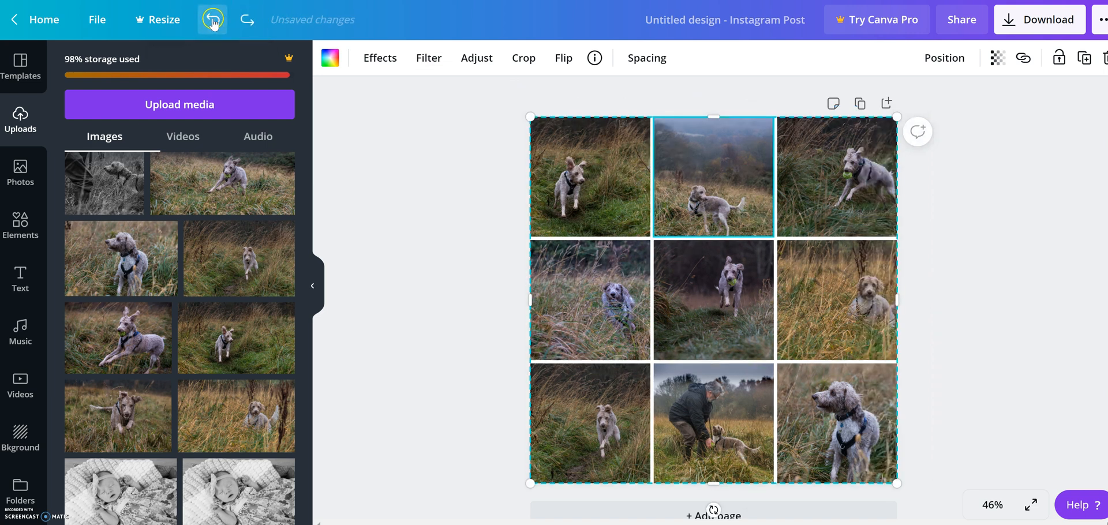
left_click(212, 19)
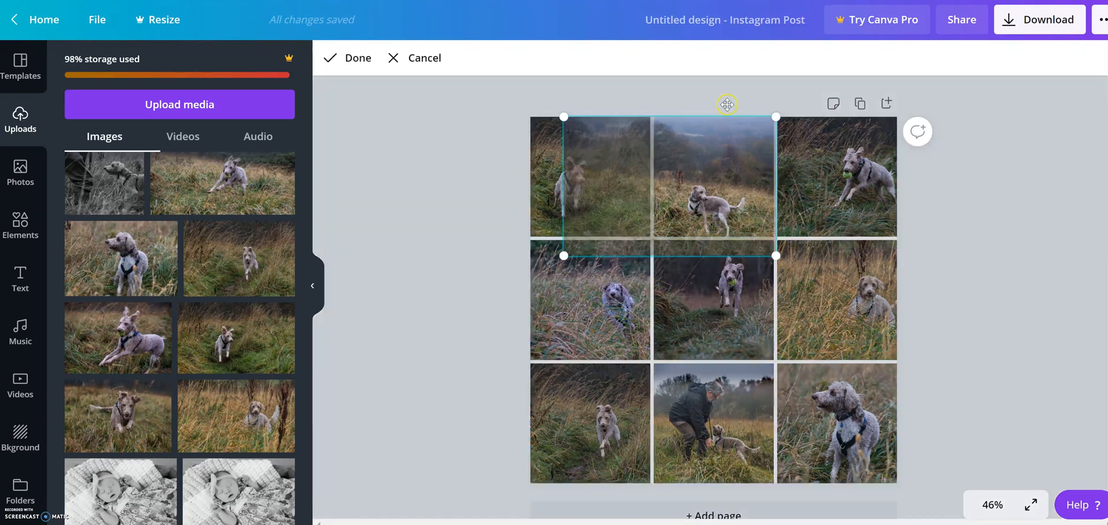
left_click_drag(726, 174, 661, 170)
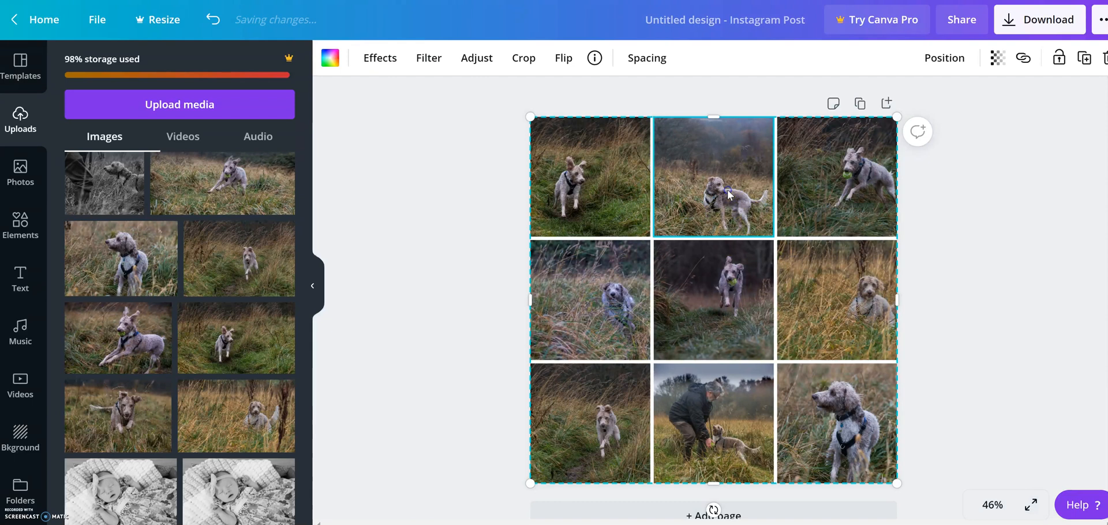
Reframe the top-left dog photo within its cell and confirm with Done.
double_click(713, 190)
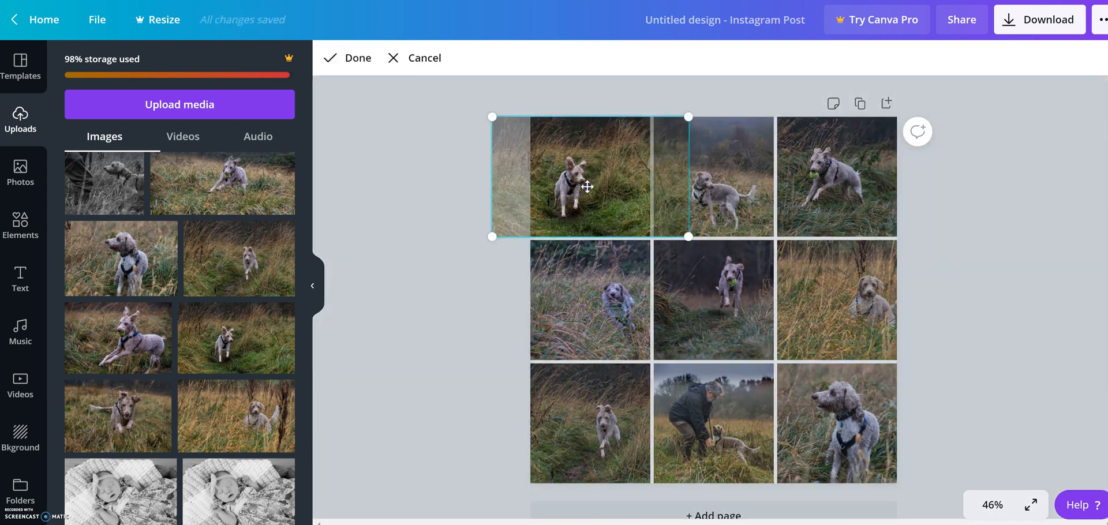
left_click(588, 184)
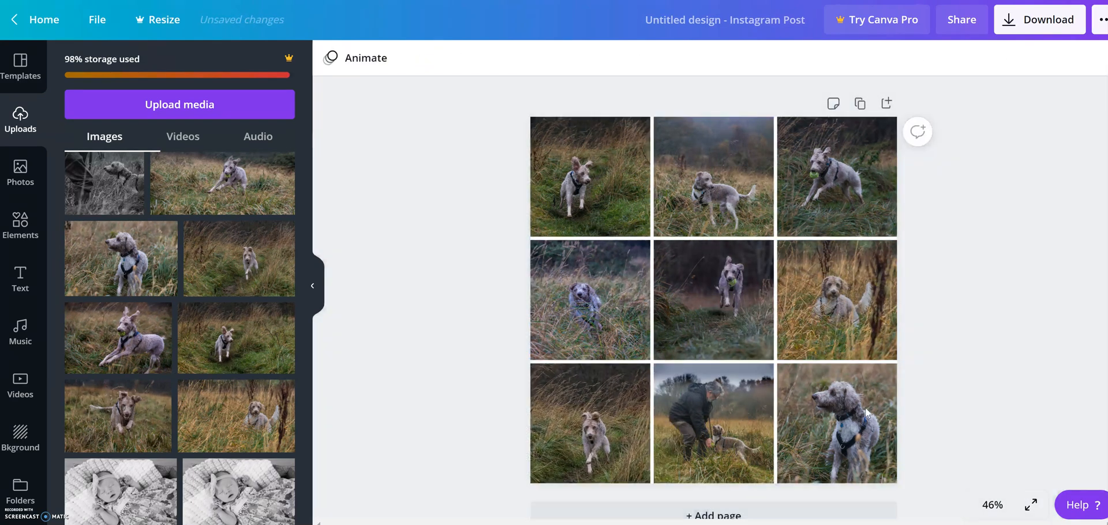
Select the top-middle grid photo and show its image Effects list.
left_click(592, 309)
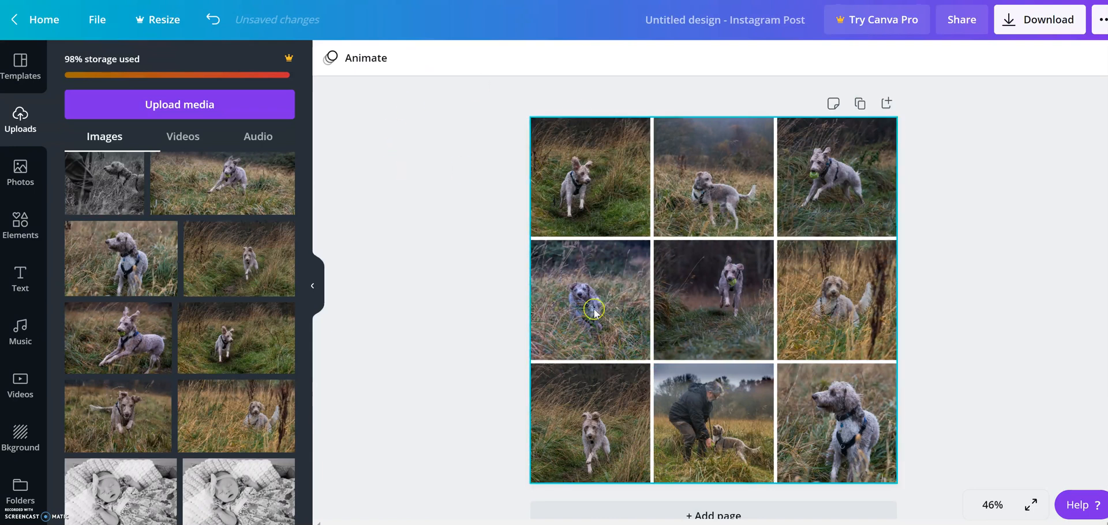
left_click(713, 178)
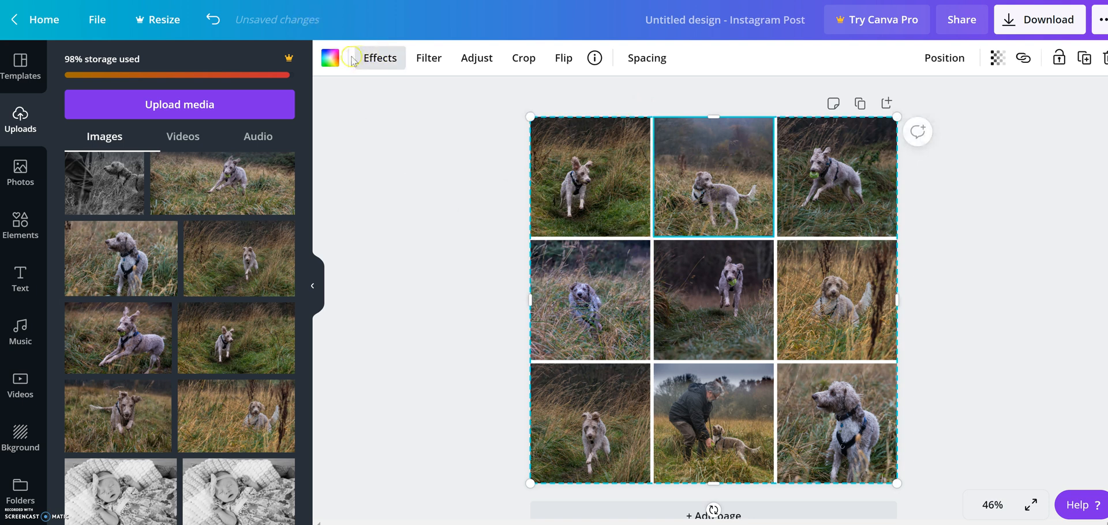
left_click(378, 58)
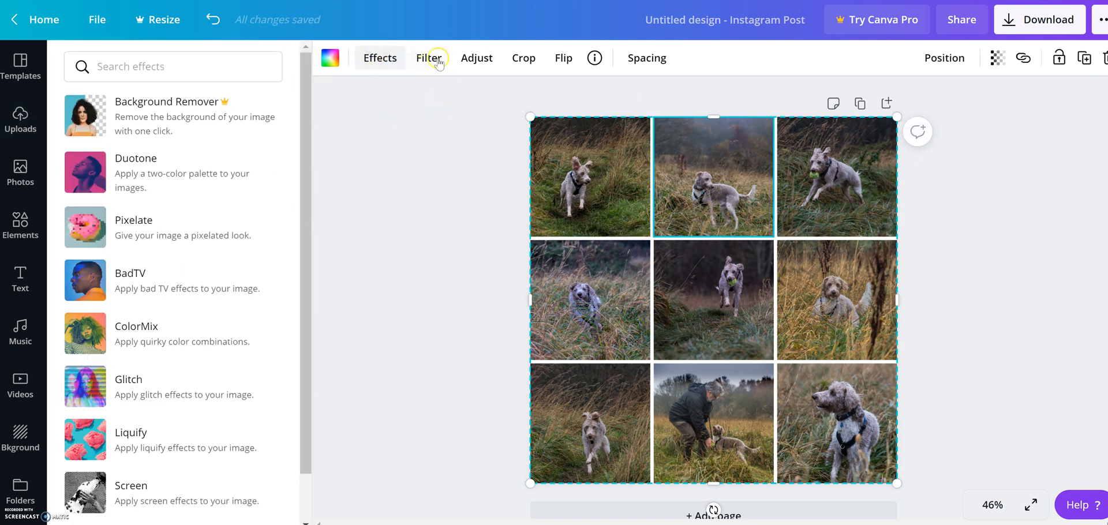
Apply the Street filter to the corner photos and keep the top-middle photo unfiltered.
left_click(428, 57)
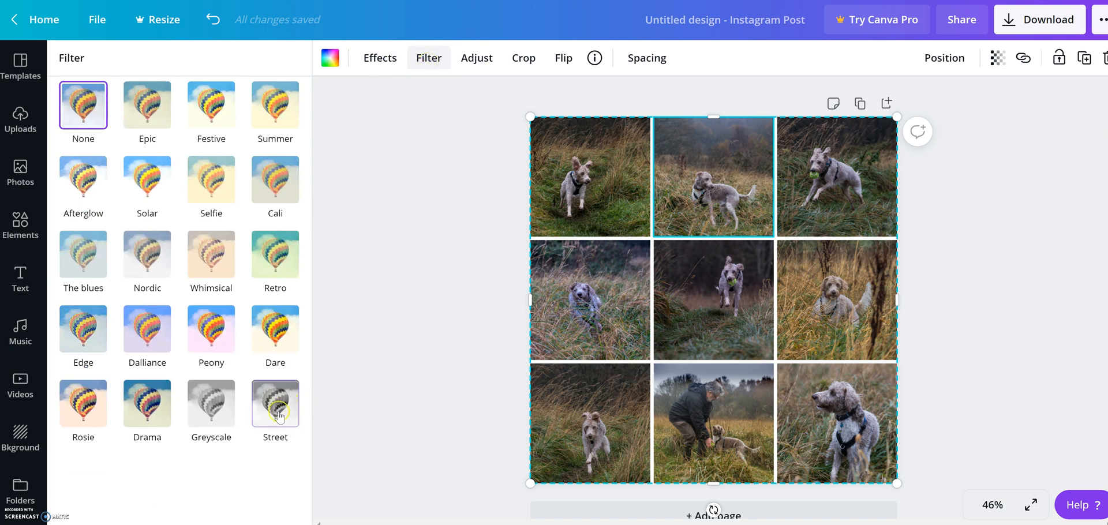
left_click(275, 404)
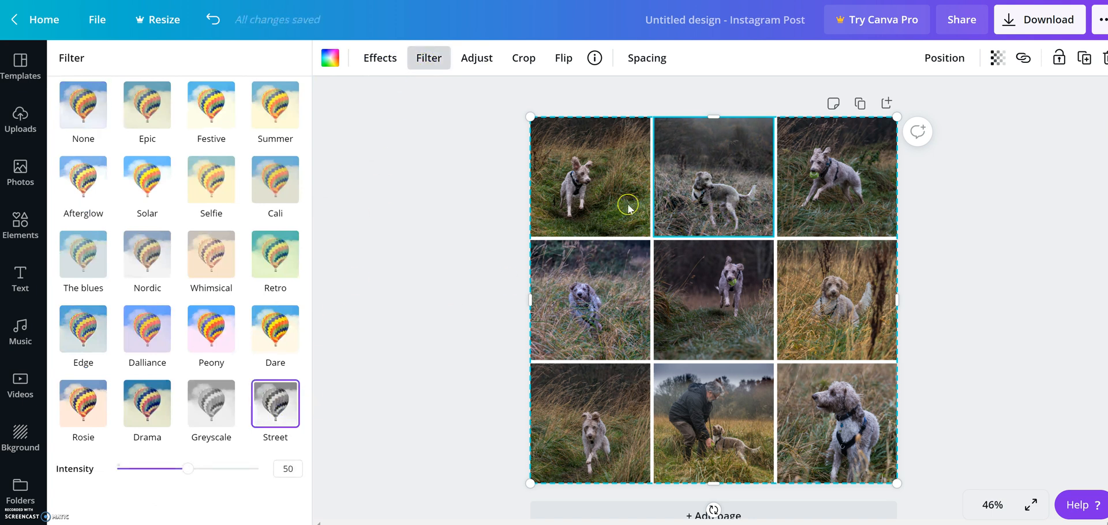
left_click(83, 106)
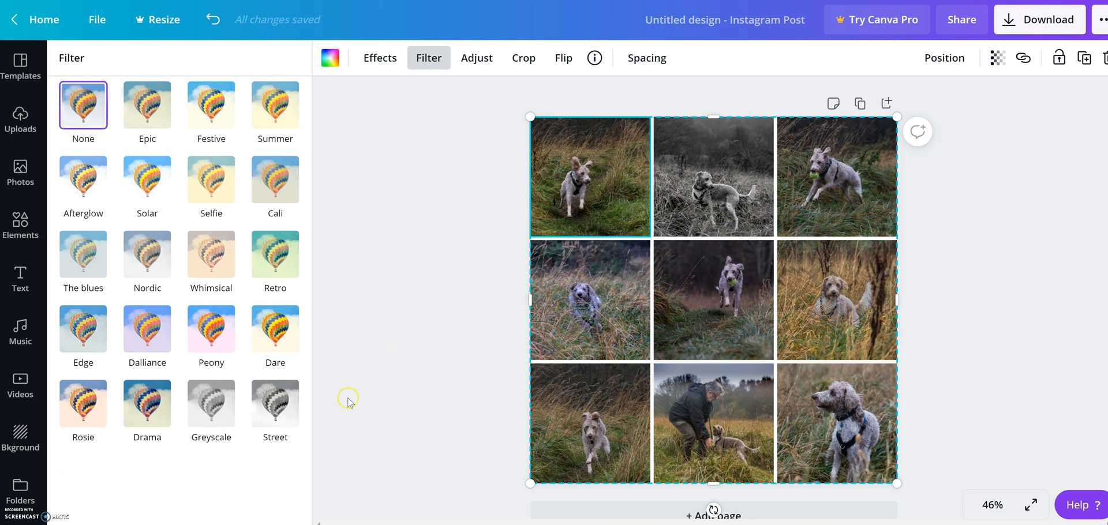
left_click(274, 404)
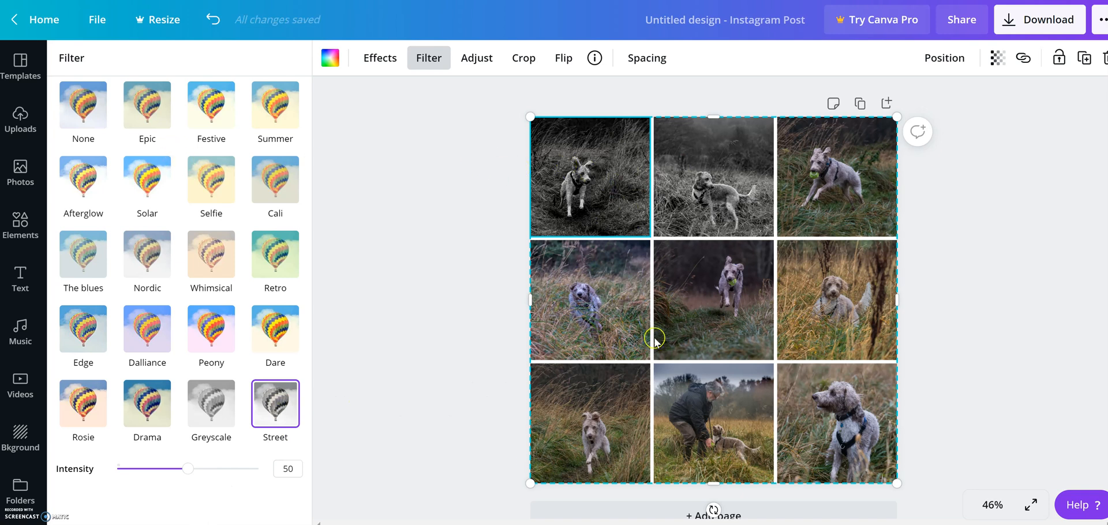
left_click(83, 105)
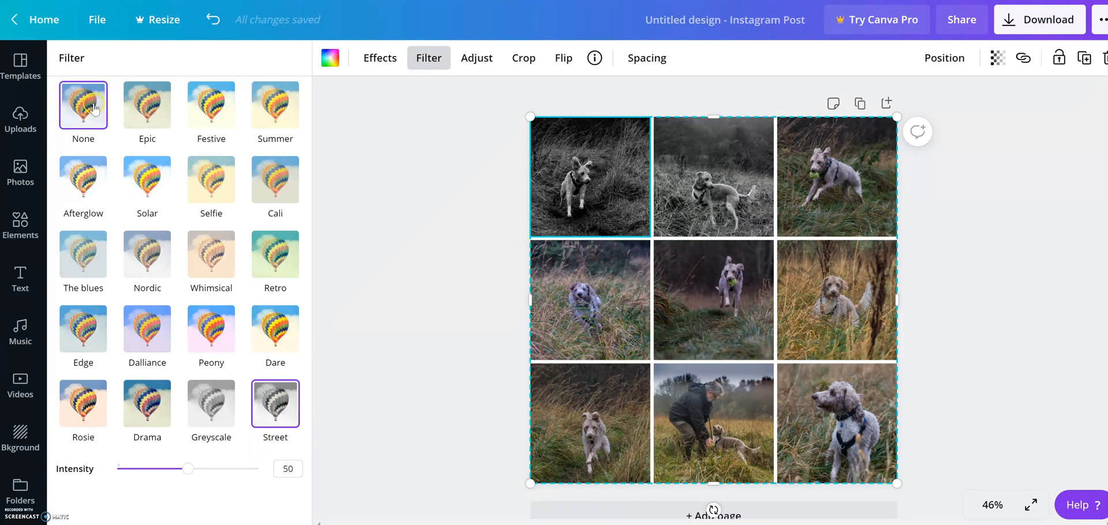
left_click(83, 106)
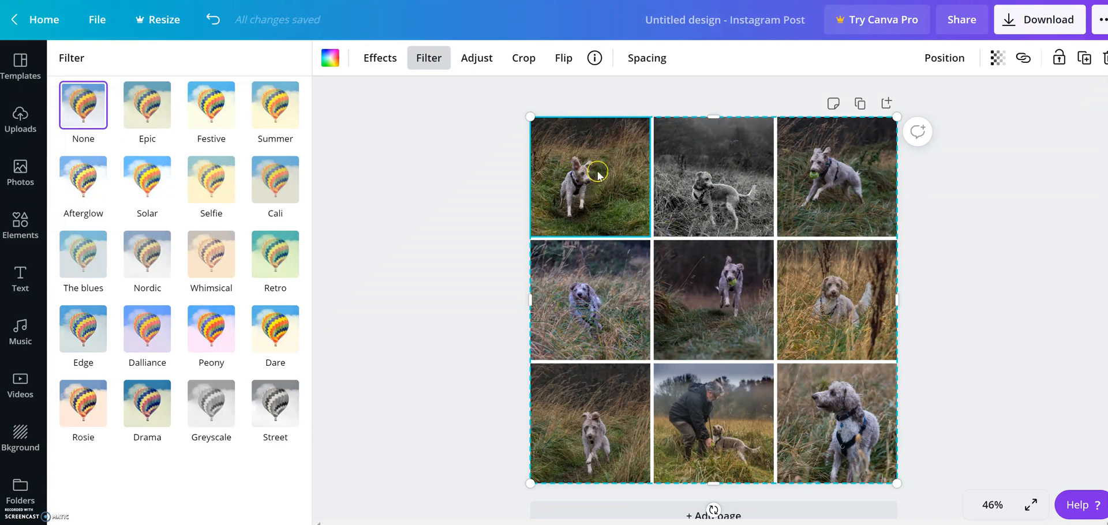
left_click(274, 403)
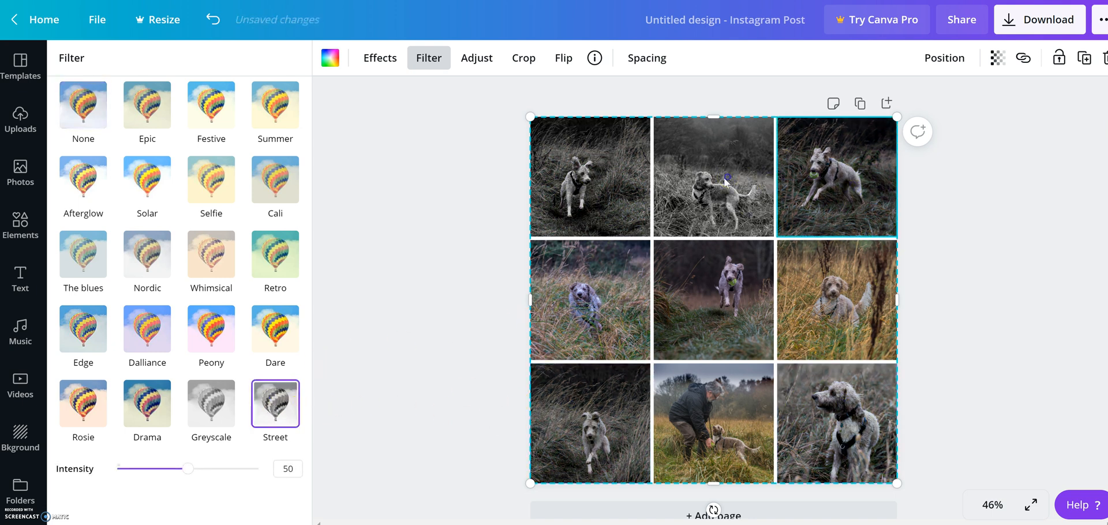
left_click(83, 105)
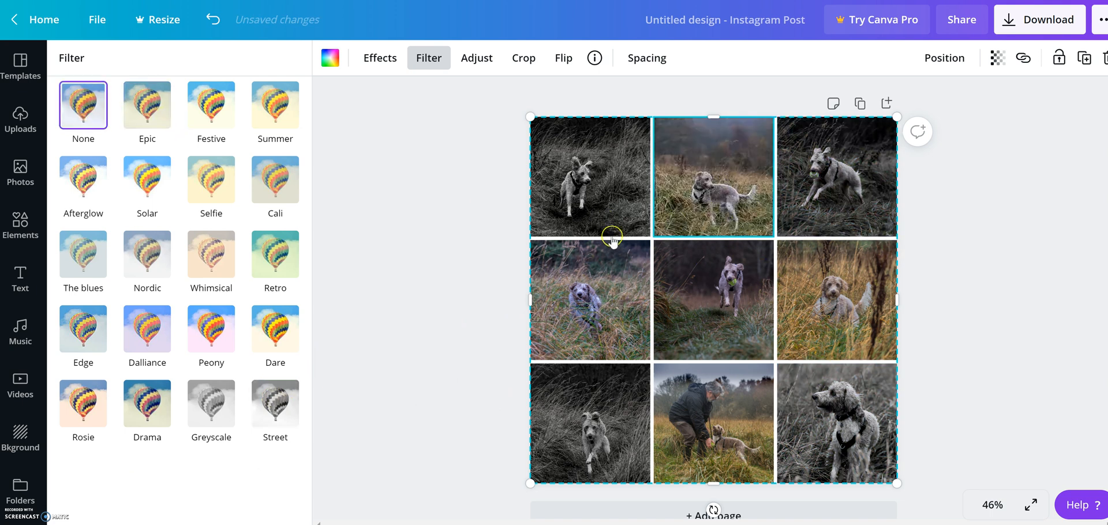
left_click(476, 57)
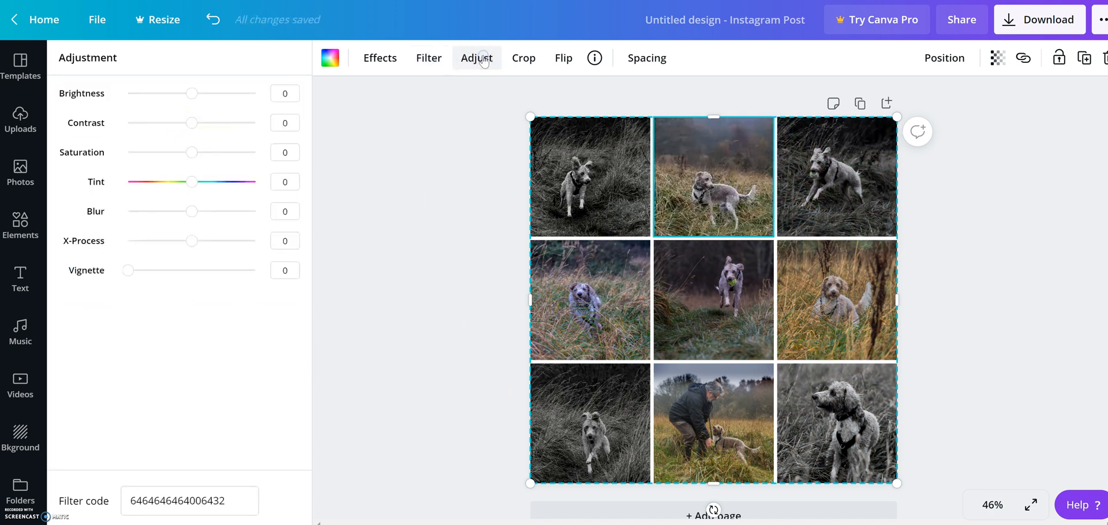
mouse_move(475, 238)
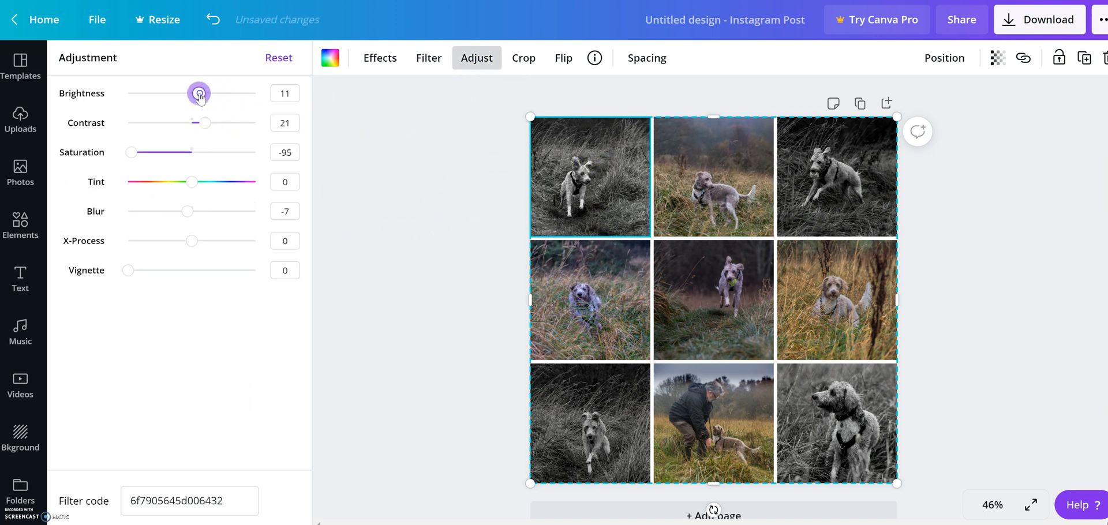
Raise Brightness on the top-left, top-right and bottom-right photos, keeping Contrast 21, Saturation -95, Blur -7.
left_click_drag(198, 94, 200, 93)
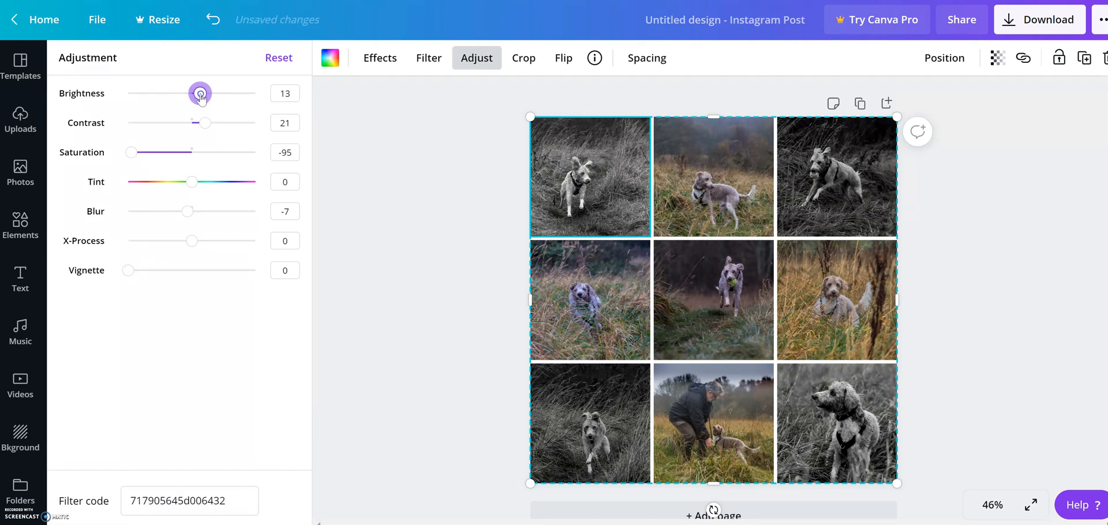
left_click_drag(200, 92, 201, 93)
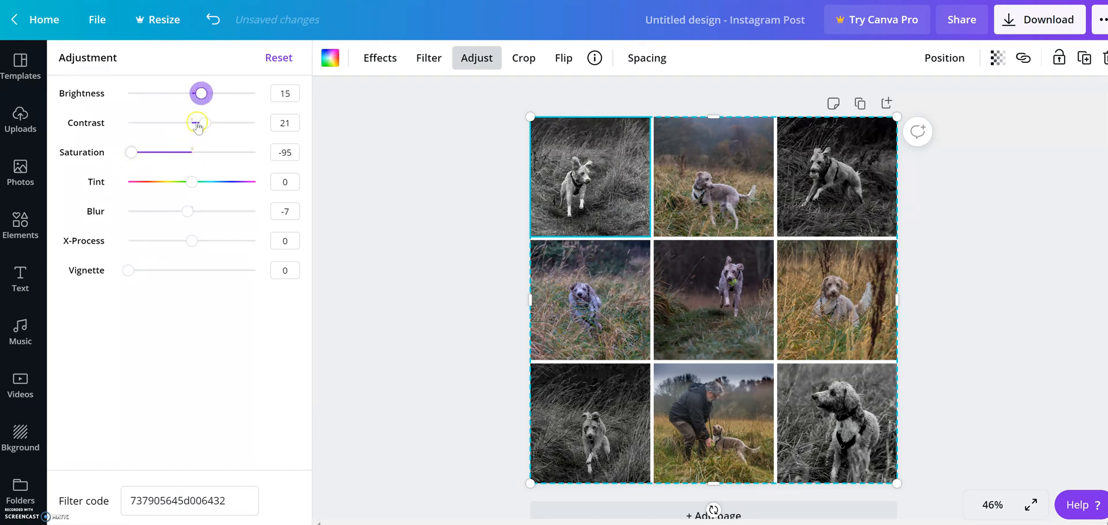
left_click_drag(200, 93, 205, 93)
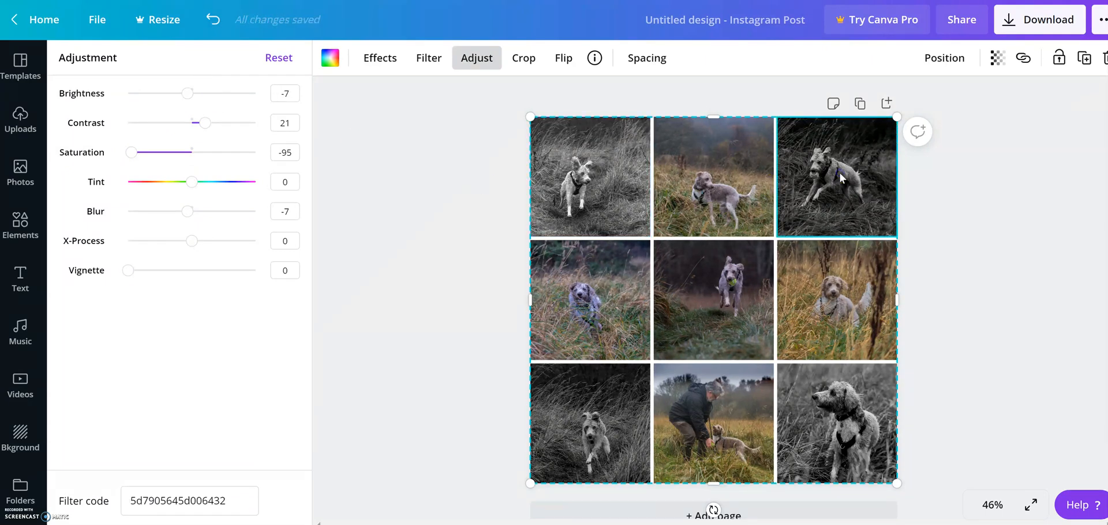
left_click_drag(187, 93, 200, 93)
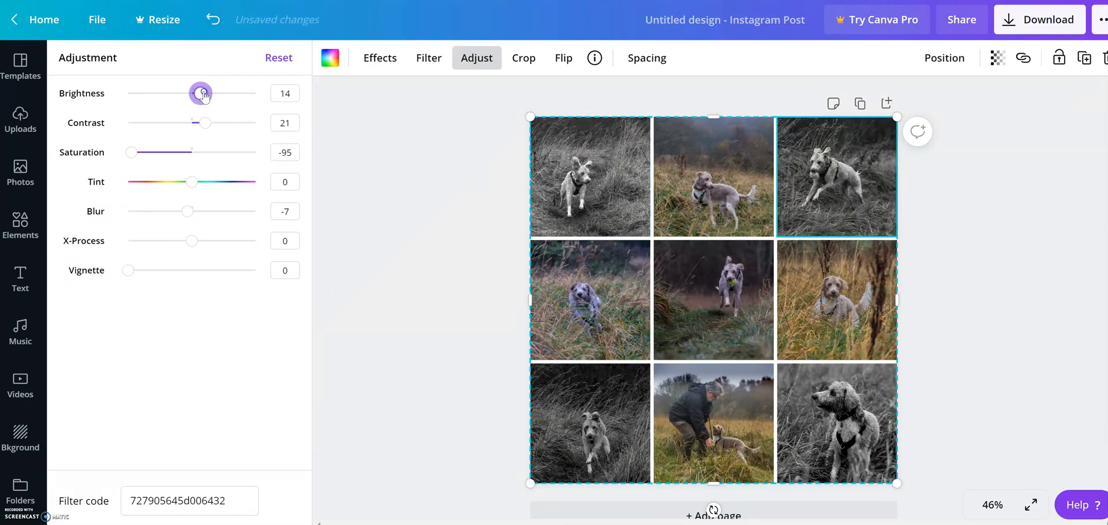
left_click_drag(200, 92, 203, 92)
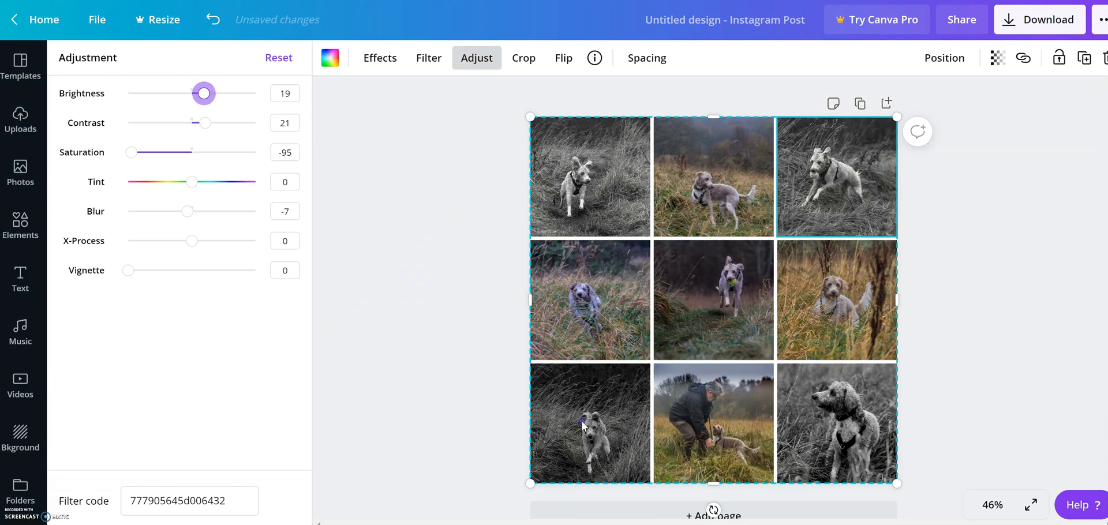
left_click_drag(203, 93, 196, 92)
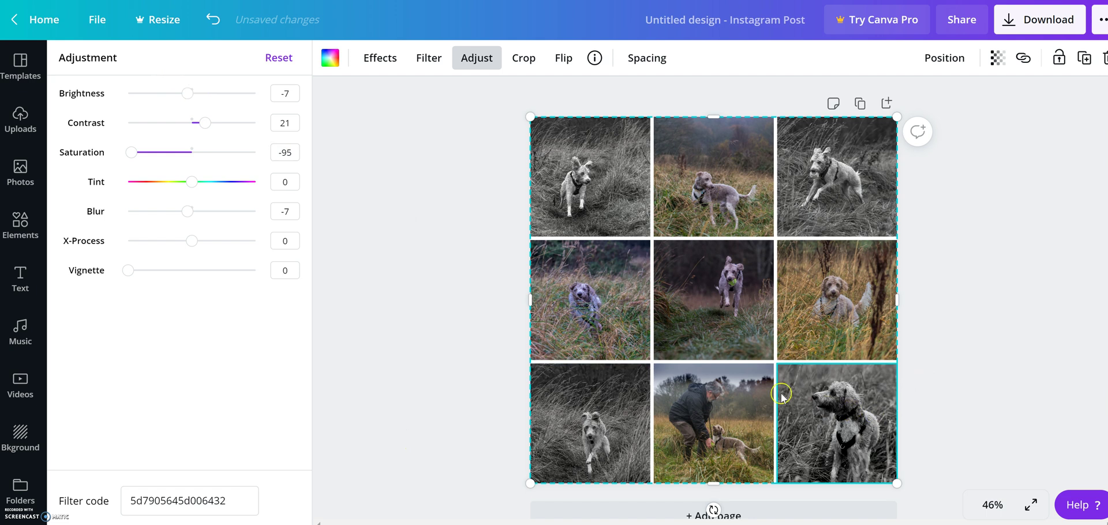
left_click_drag(186, 93, 196, 92)
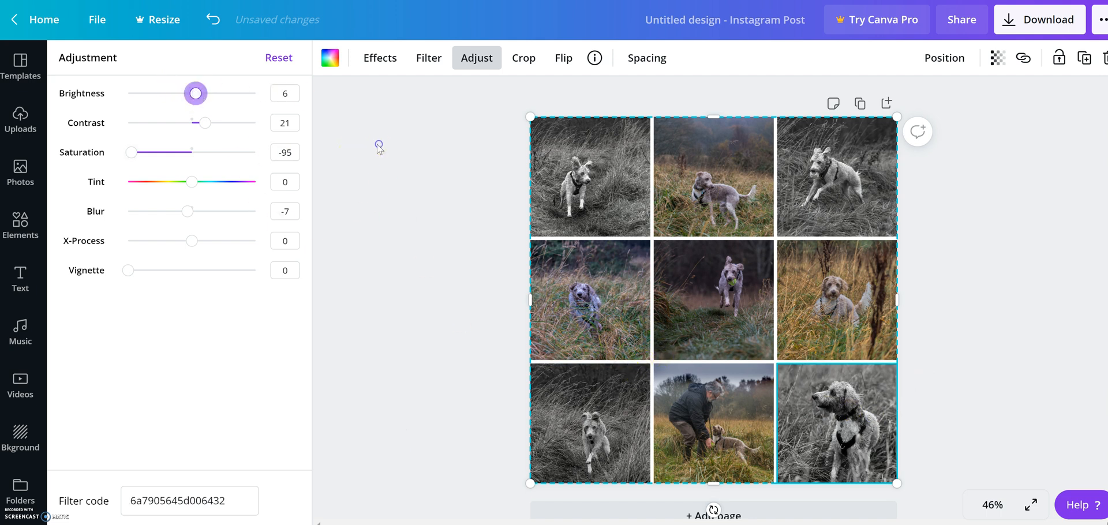
left_click(21, 114)
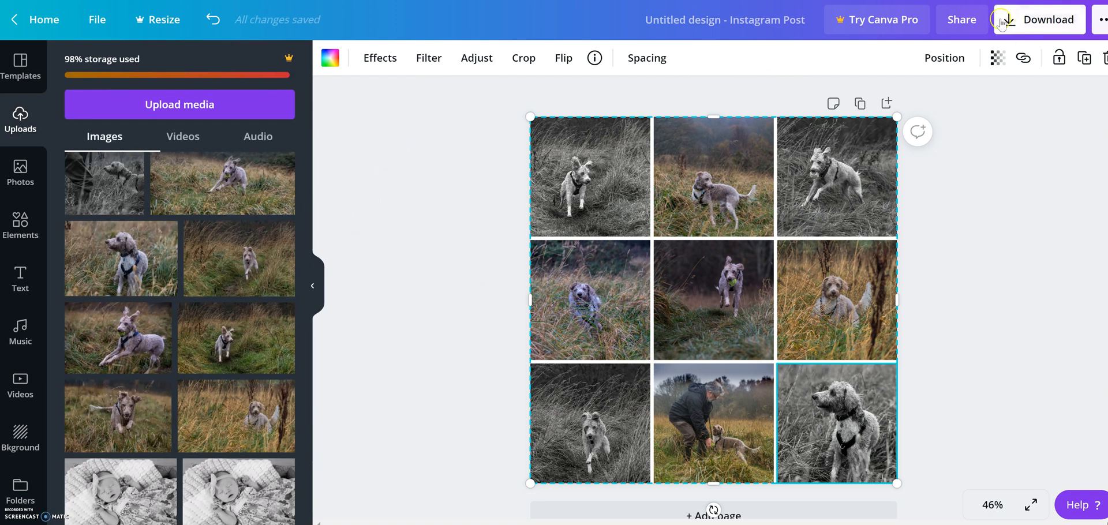
Download the dog grid post with PNG kept as the file type.
left_click(1009, 19)
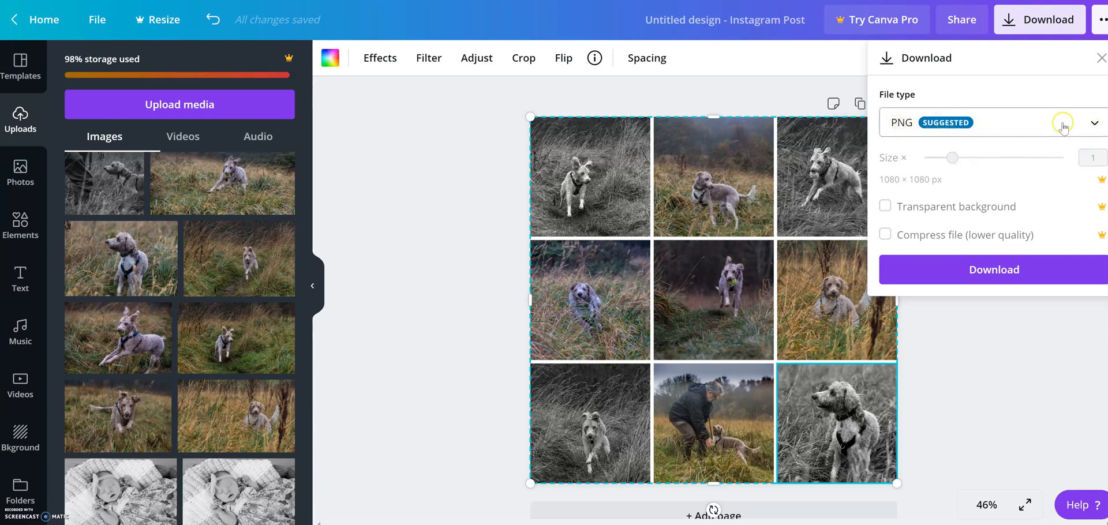
left_click(1063, 124)
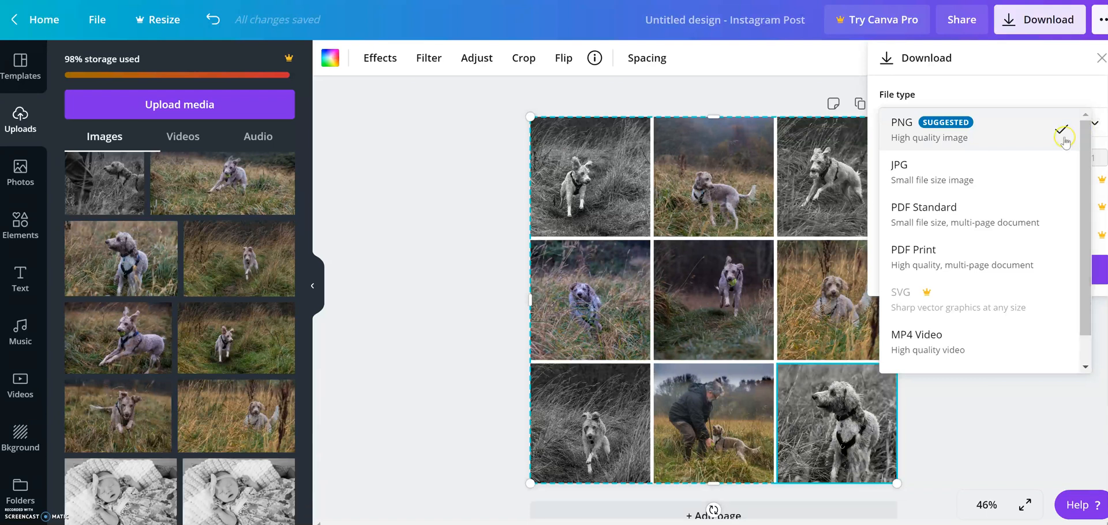
mouse_move(985, 245)
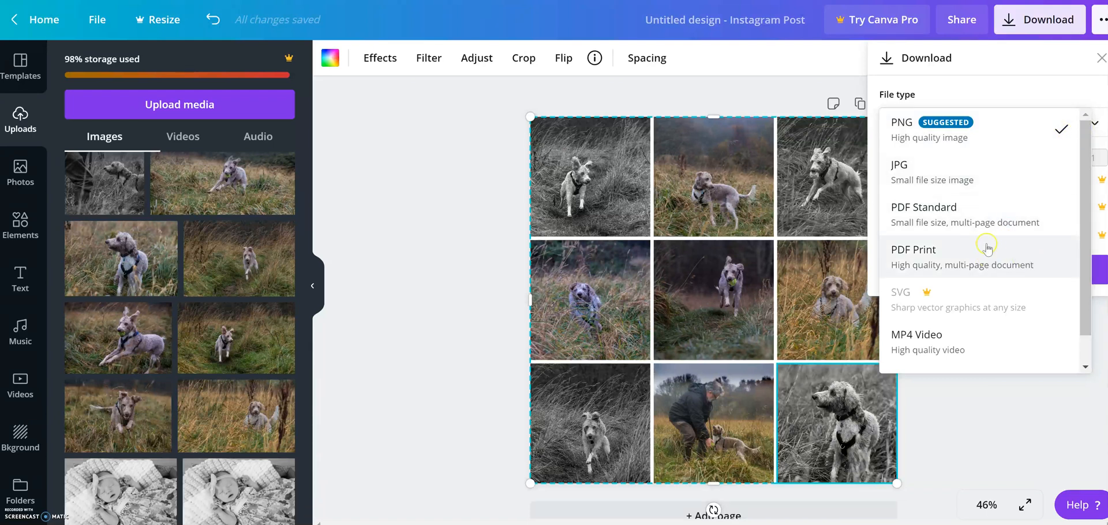
mouse_move(896, 262)
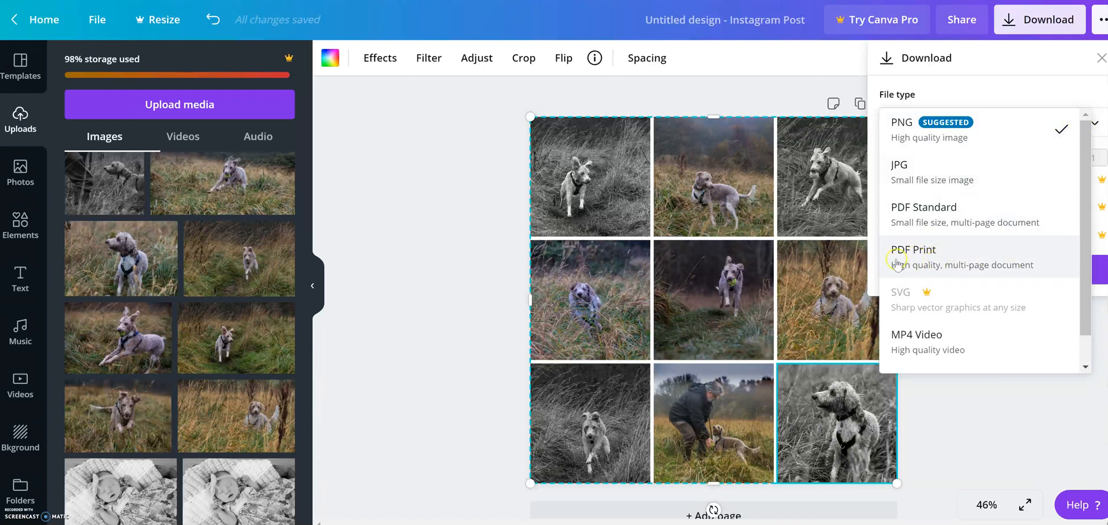
mouse_move(960, 254)
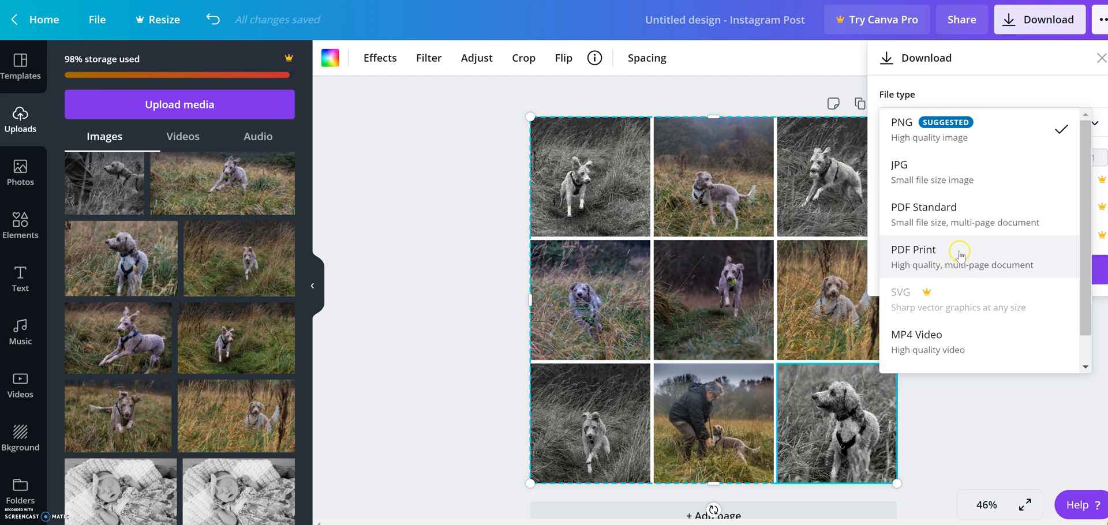
mouse_move(955, 250)
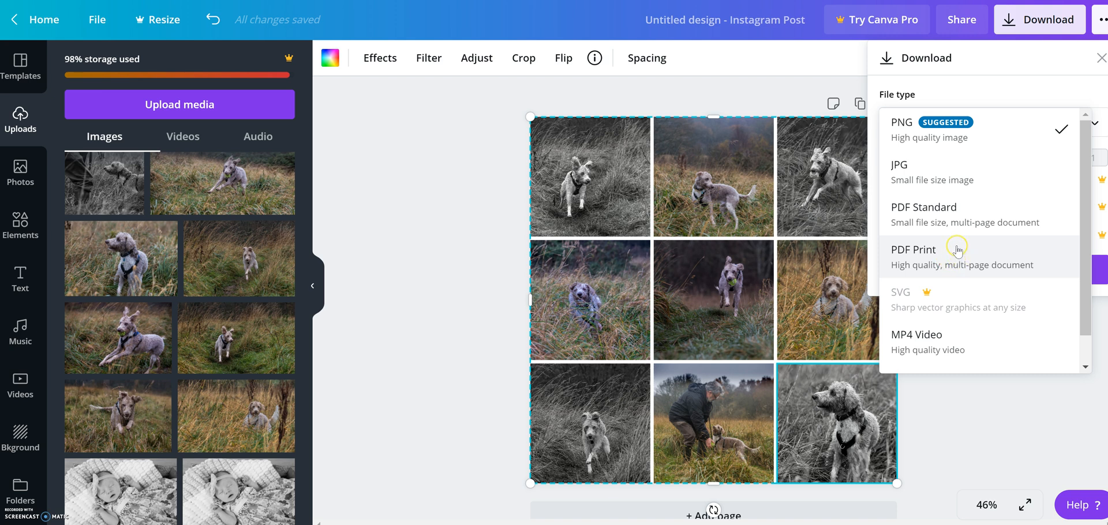
mouse_move(937, 253)
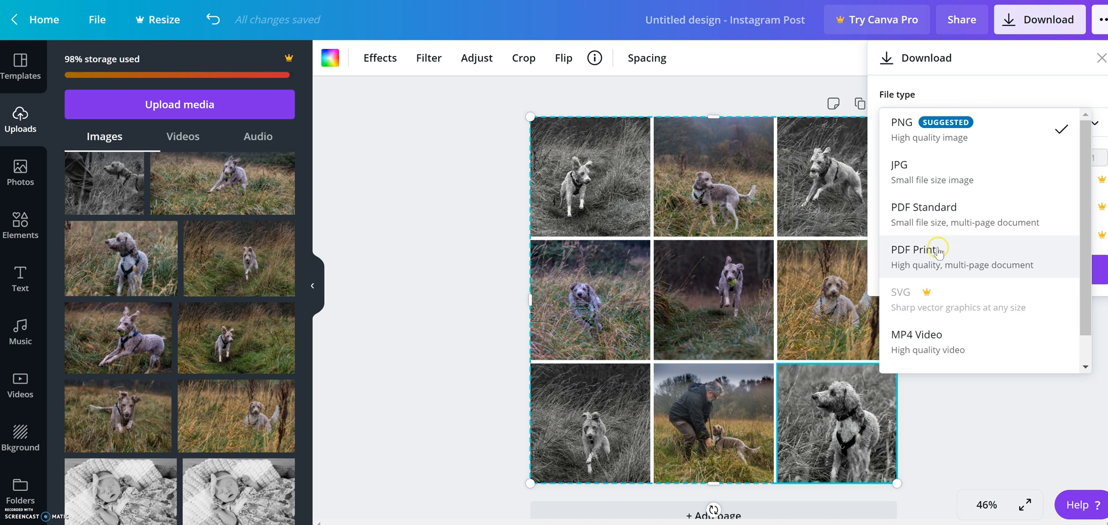
mouse_move(935, 231)
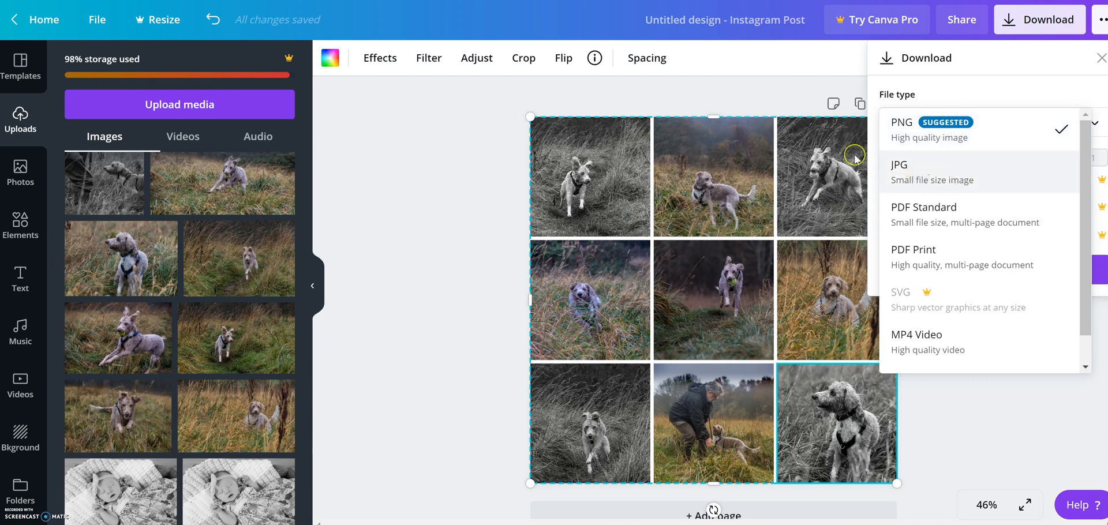
left_click(902, 123)
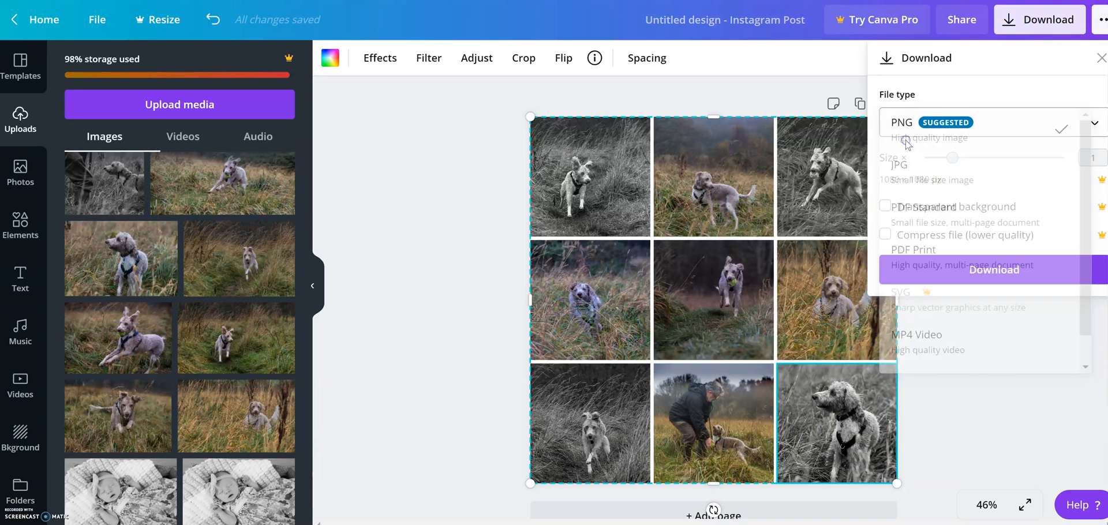
left_click(902, 122)
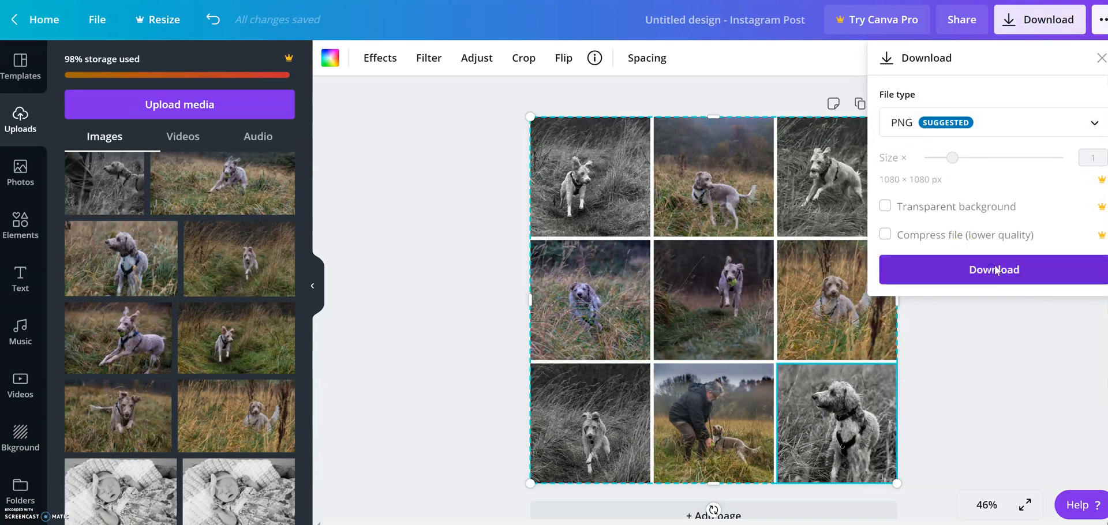
left_click(993, 270)
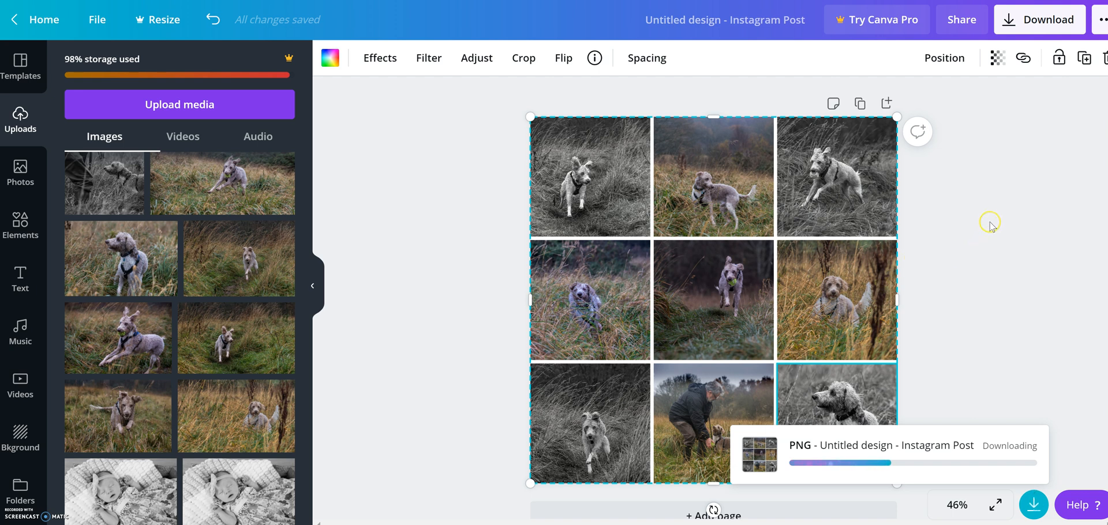
mouse_move(996, 224)
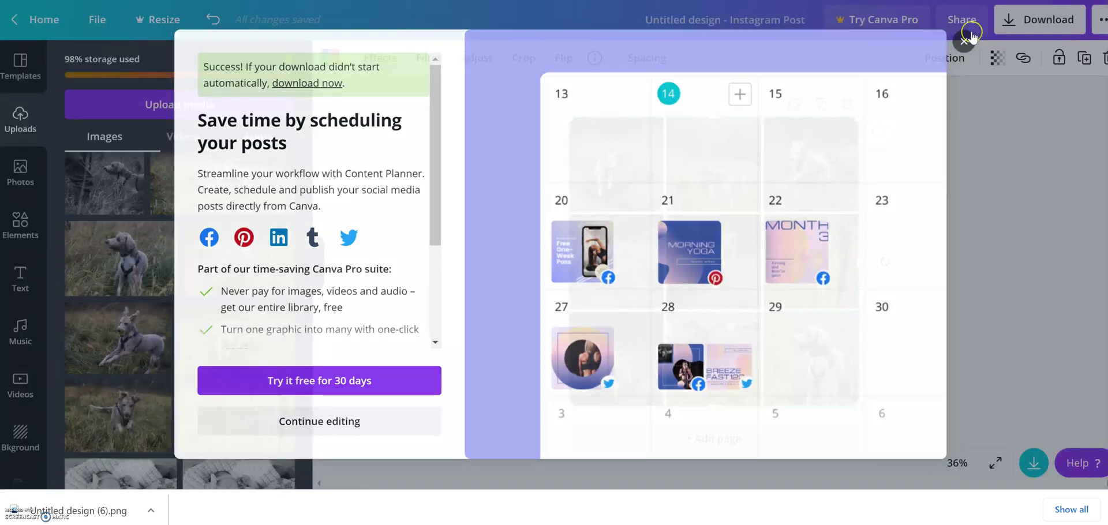
Dismiss the download popup and go back to the Canva home page.
left_click(963, 40)
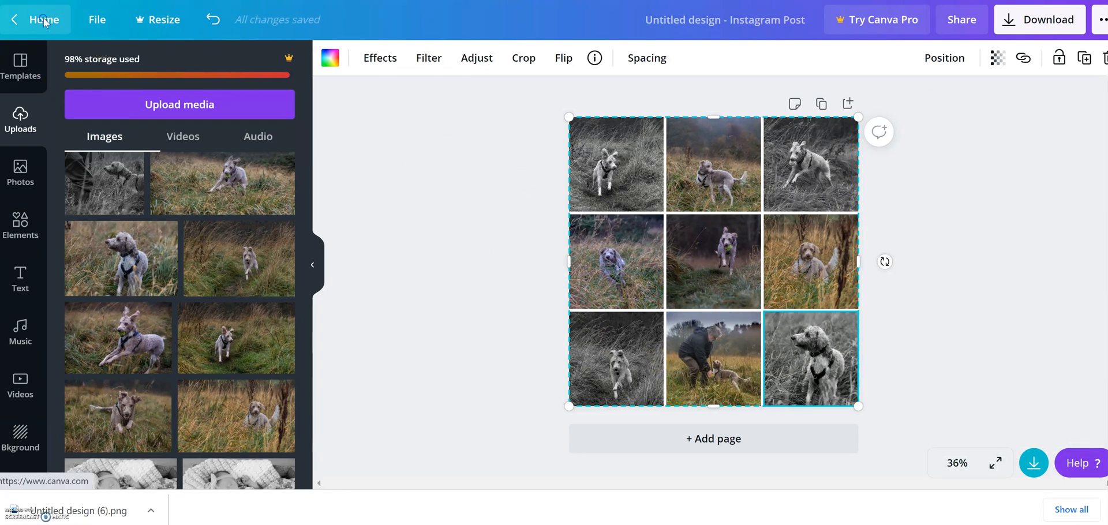
left_click(35, 19)
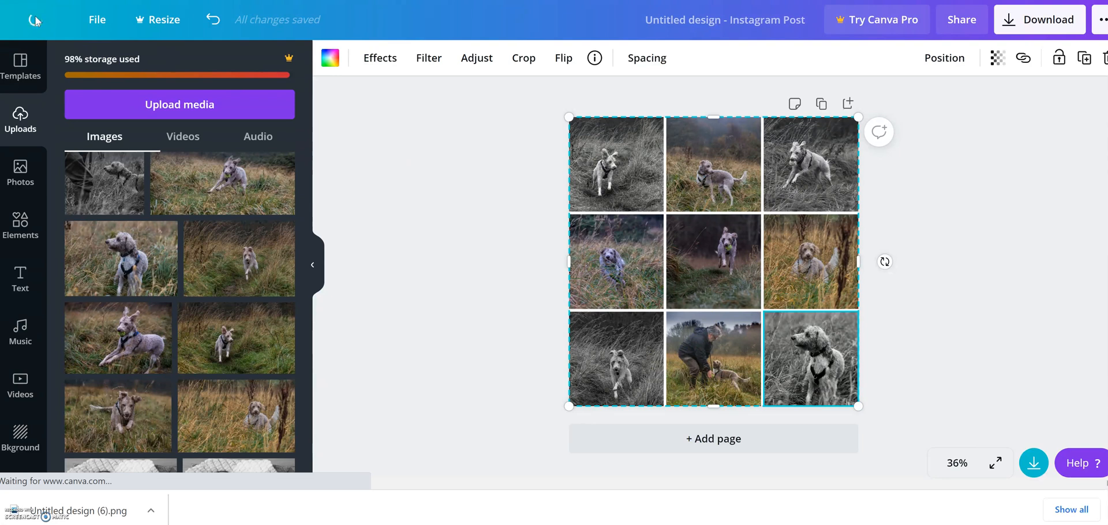
left_click(30, 19)
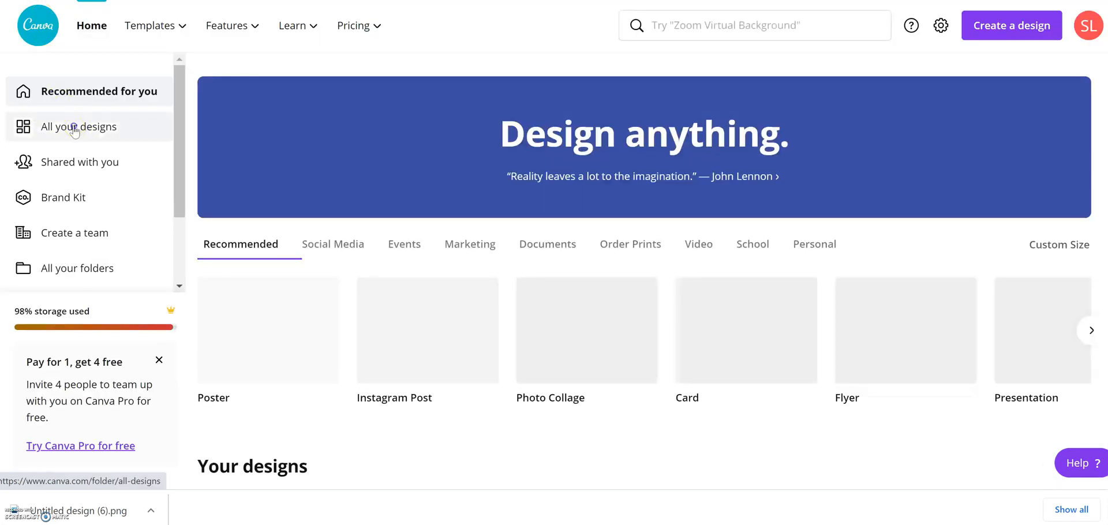
From All your designs, make a copy of the Untitled dog grid design.
left_click(78, 127)
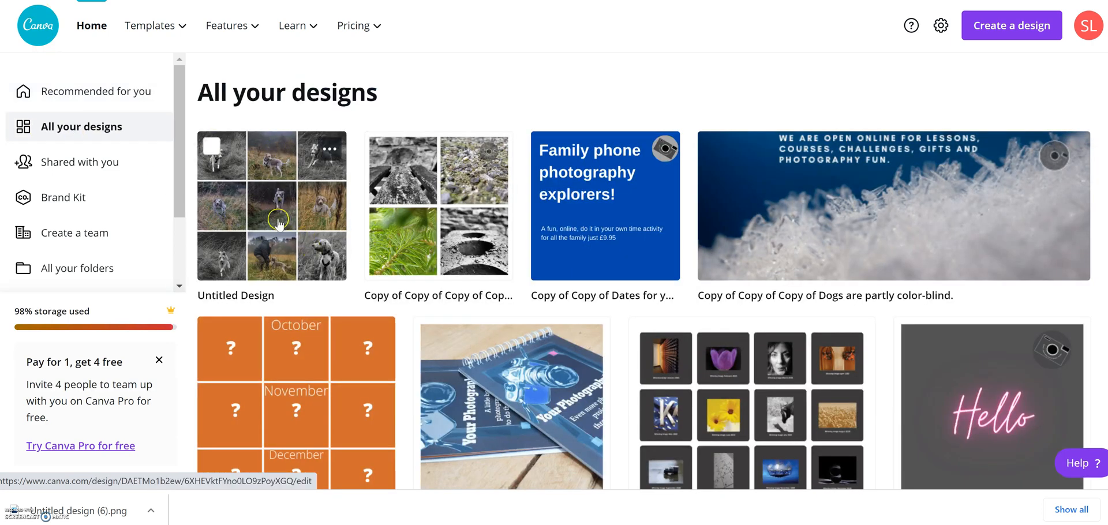
mouse_move(284, 201)
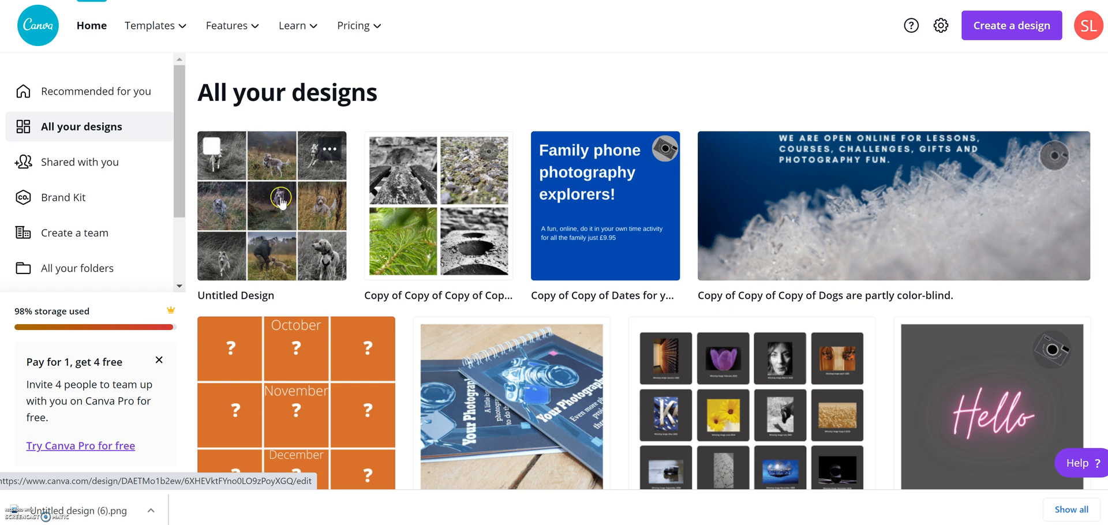
mouse_move(334, 156)
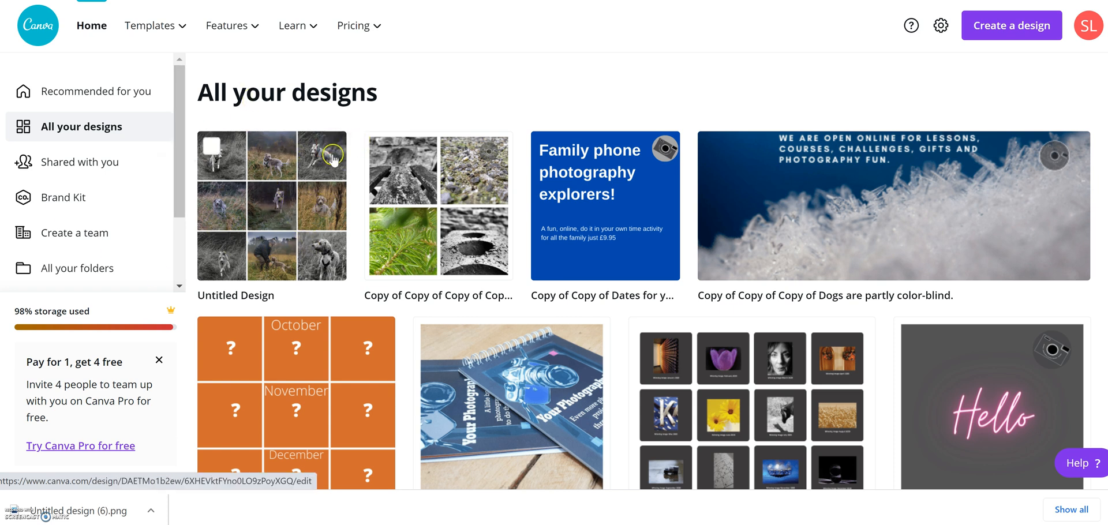
left_click(330, 151)
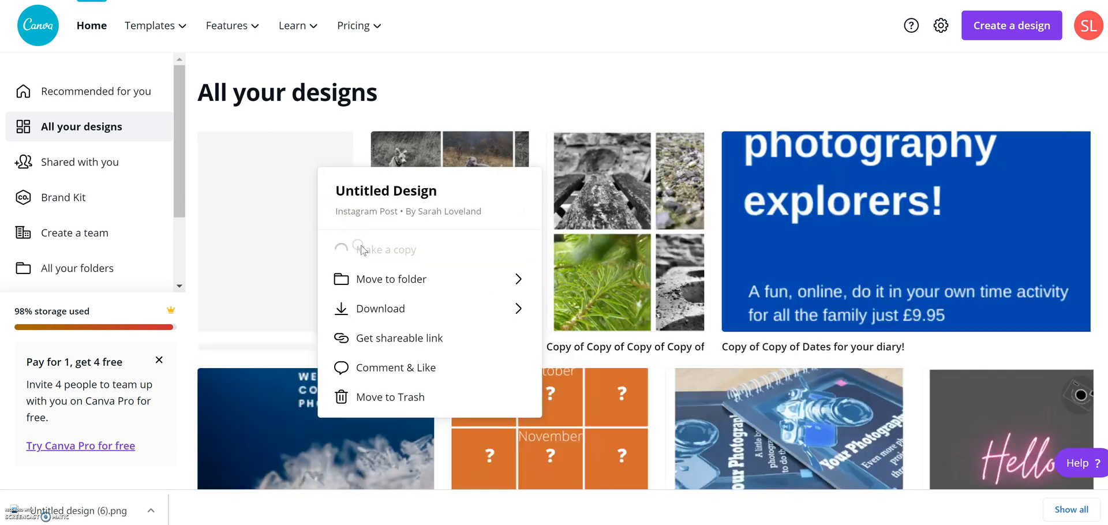
left_click(385, 251)
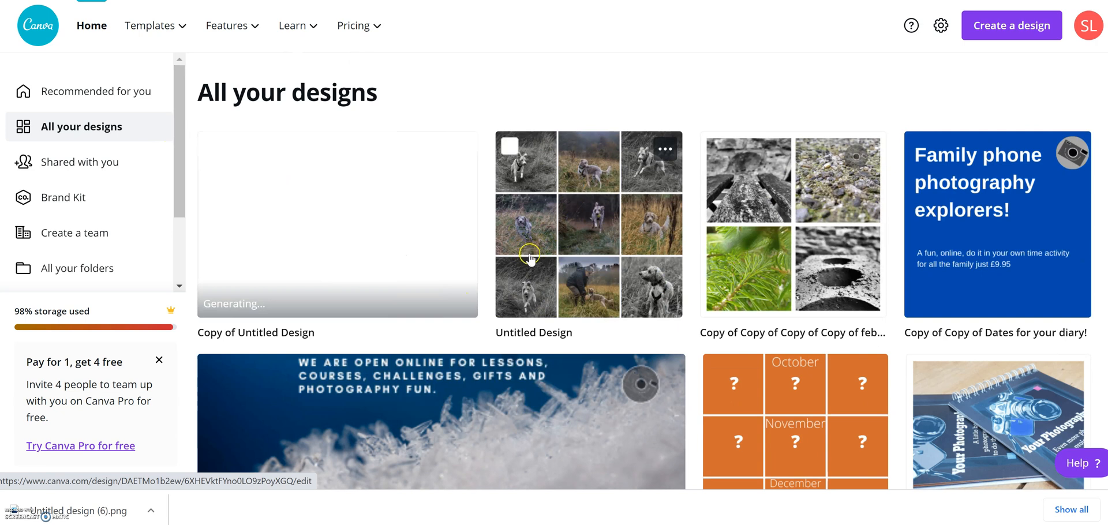
mouse_move(549, 254)
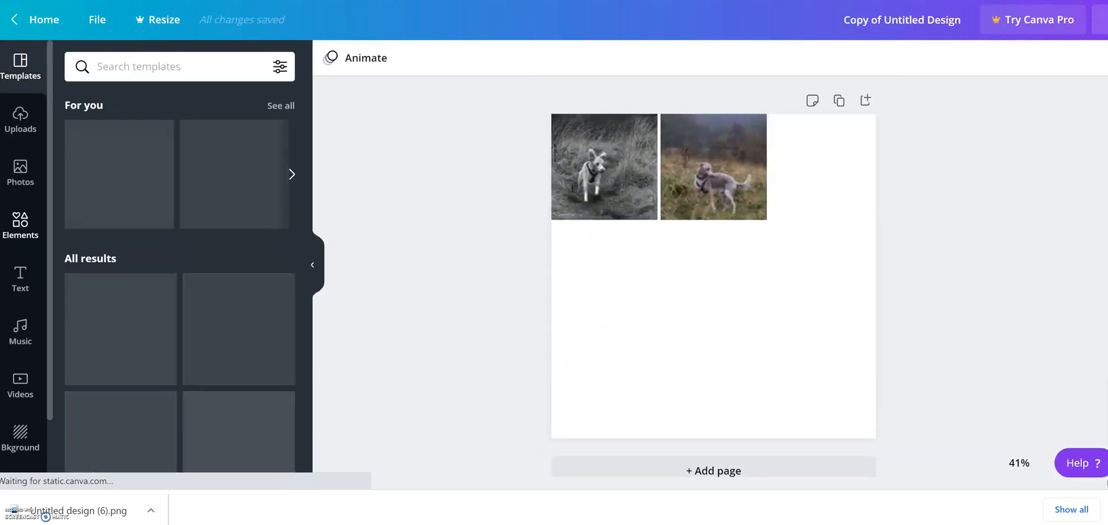
Show the Uploads panel to swap new images into the copied grid.
left_click(21, 118)
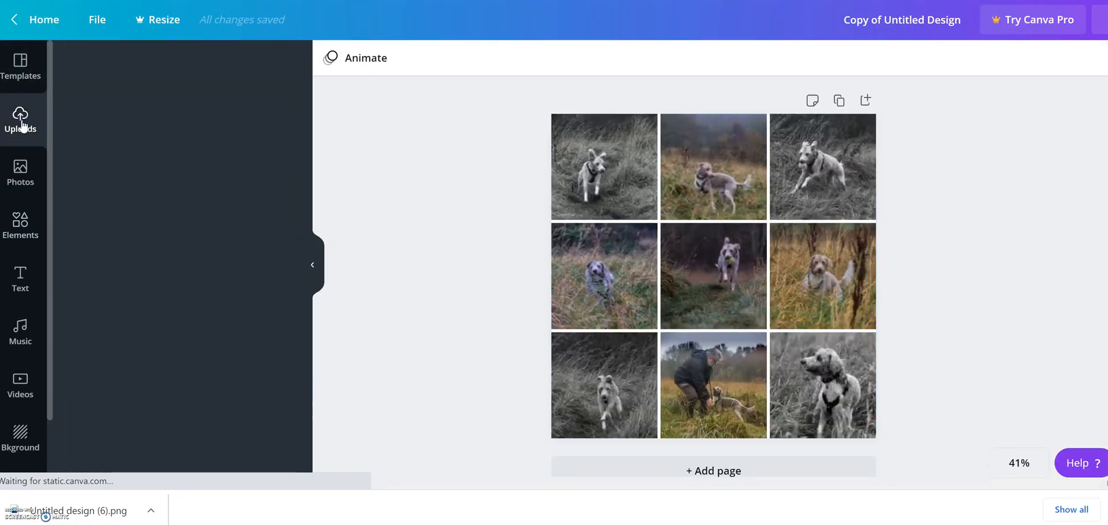
left_click(20, 114)
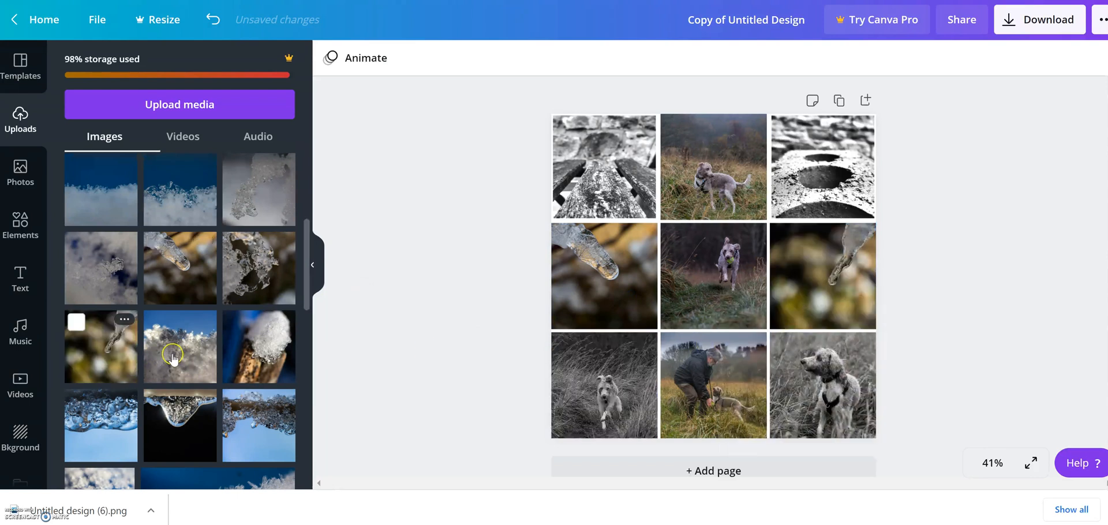
mouse_move(367, 154)
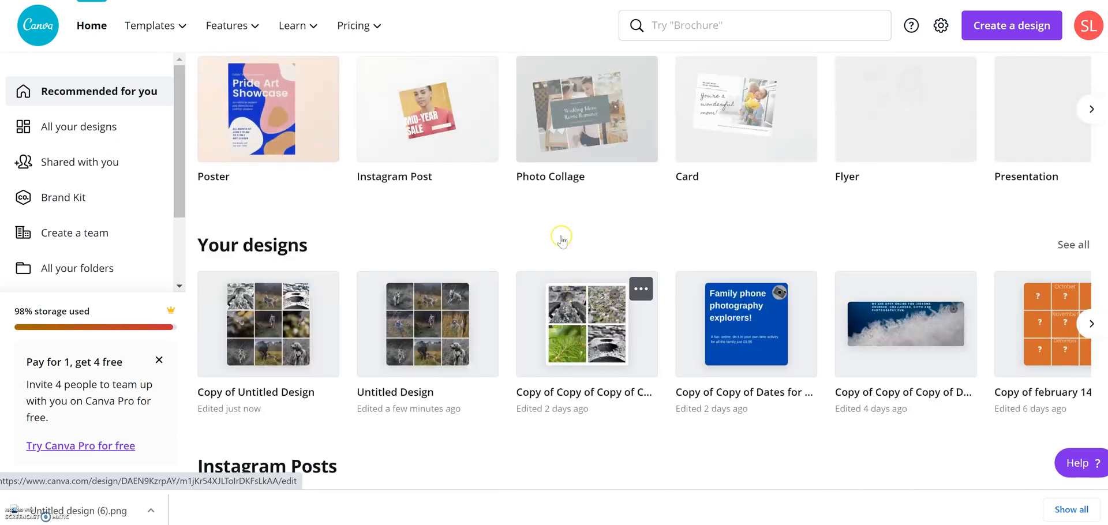
Scroll the home page and Instagram Post template results toward the Jolly Christmas template.
scroll("down", 3)
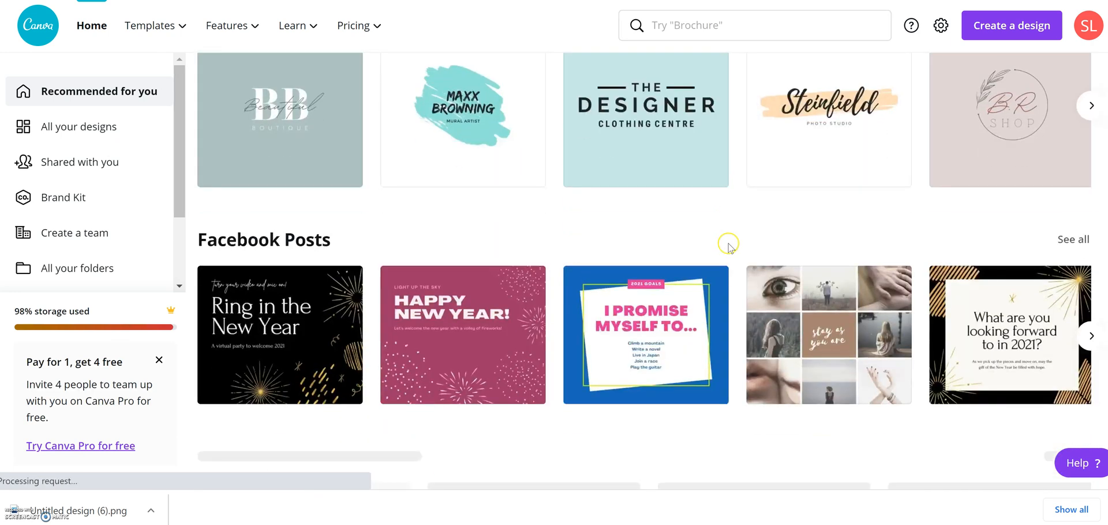
scroll("down", 3)
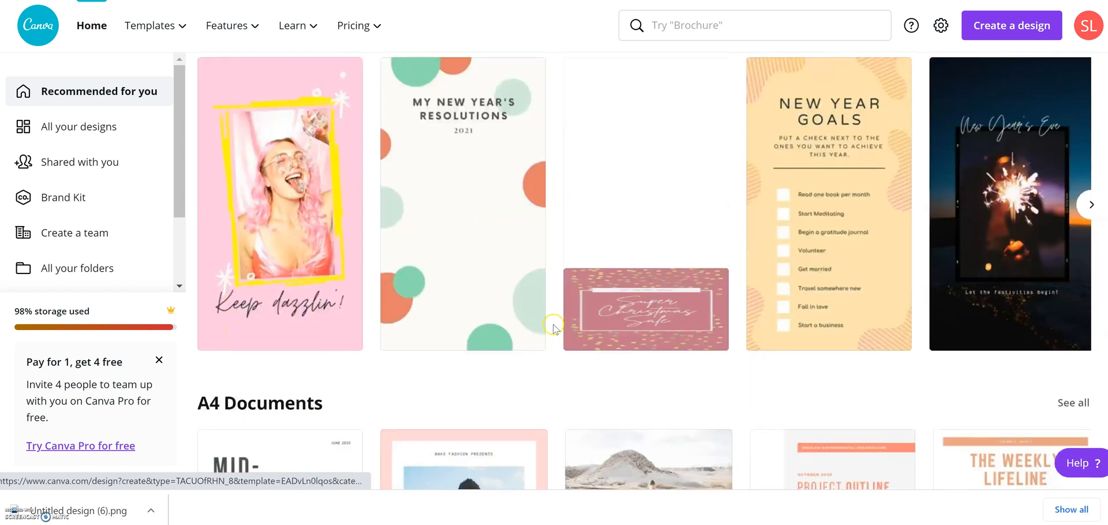
scroll("down", 3)
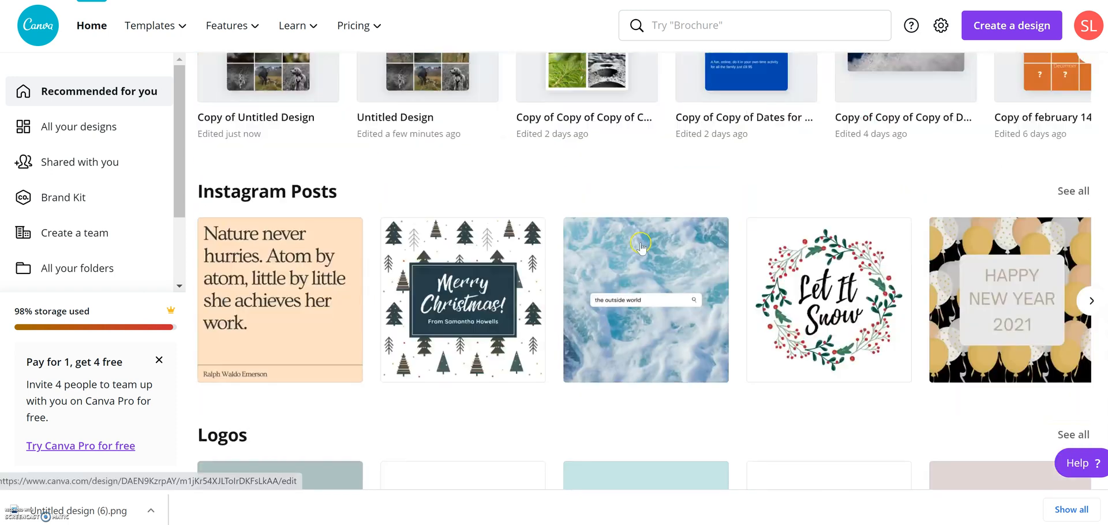
scroll("down", 3)
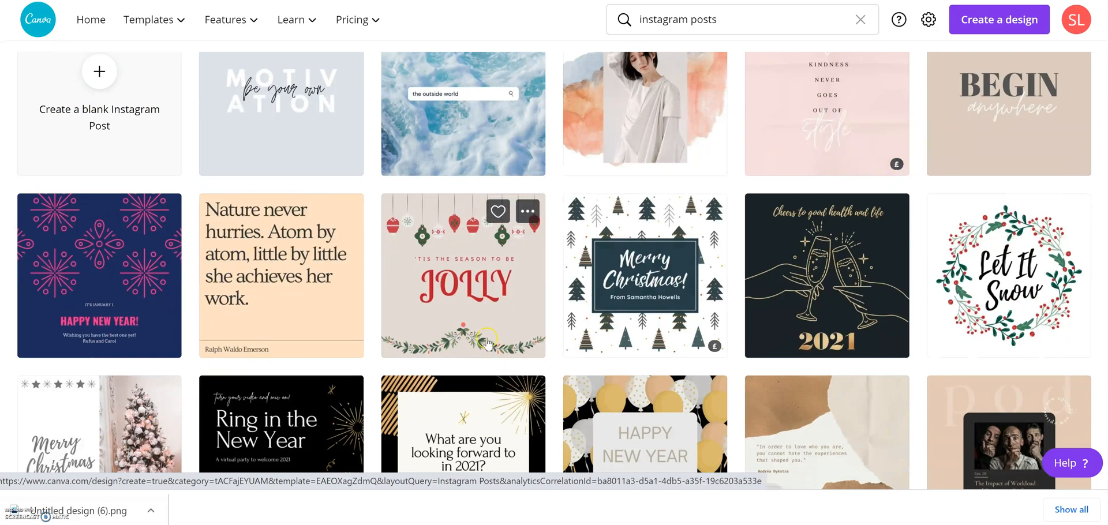
mouse_move(614, 376)
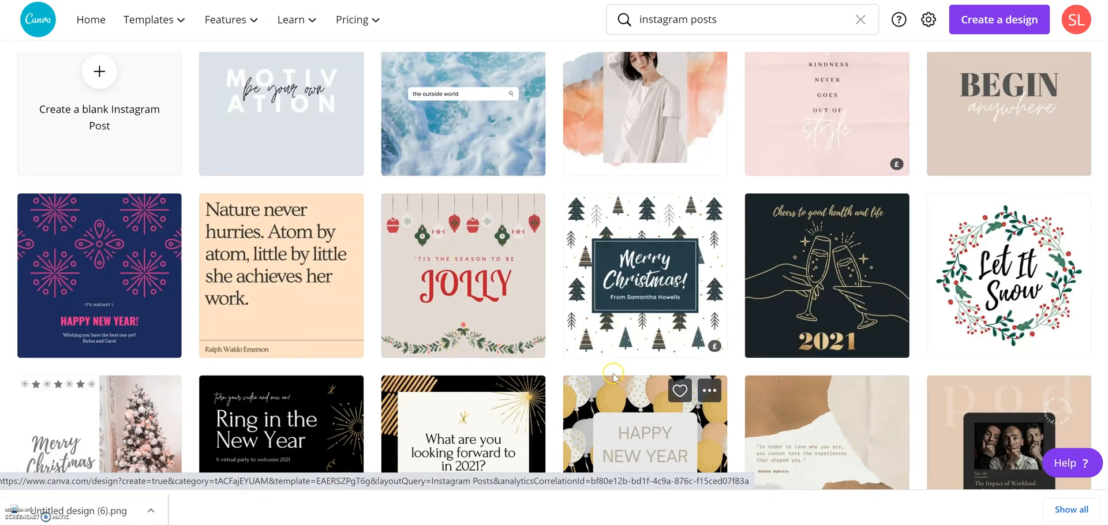
scroll("down", 3)
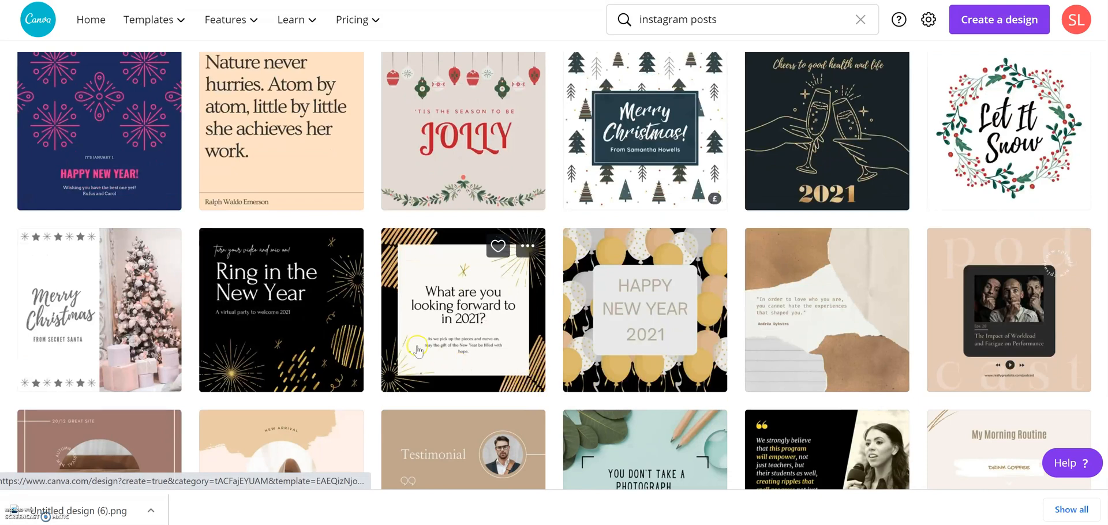
mouse_move(555, 366)
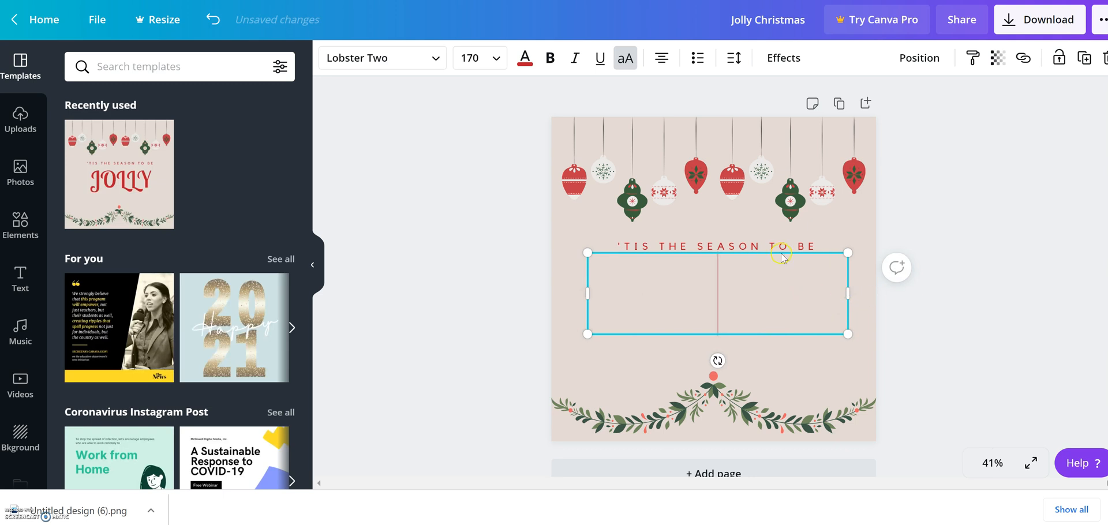
Delete the 'Tis the season text, leaving the garland and baubles in place.
left_click(487, 295)
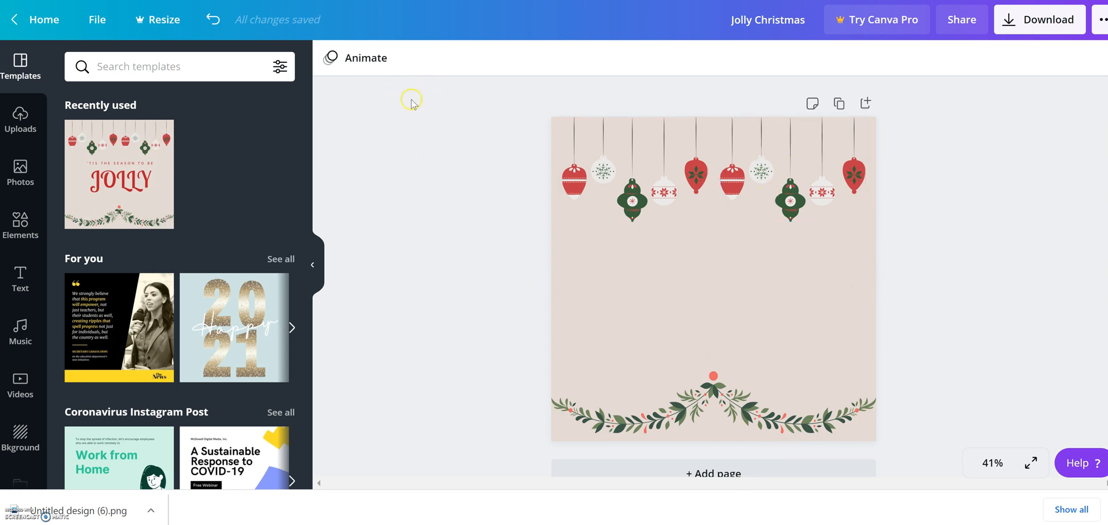
left_click(713, 416)
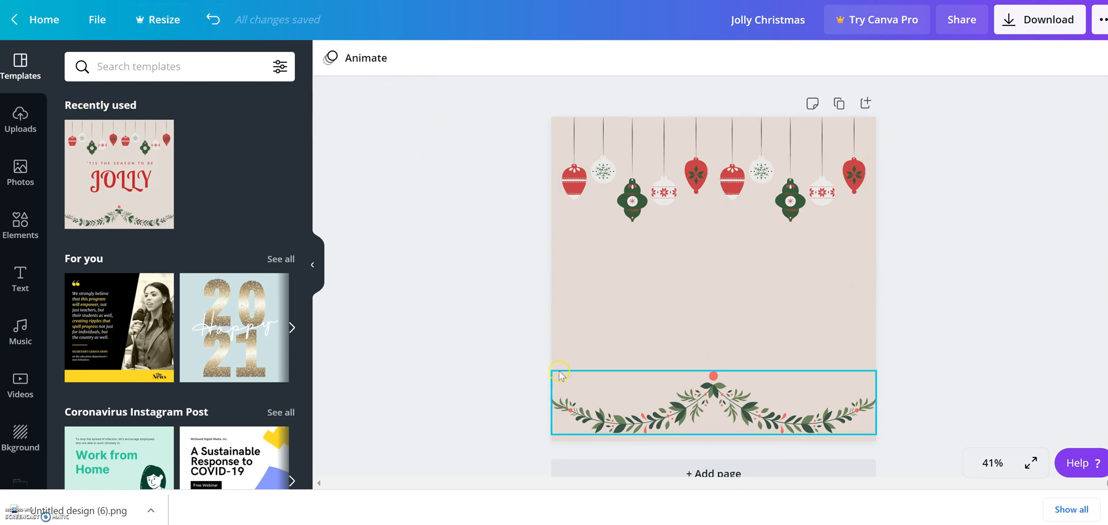
left_click(547, 369)
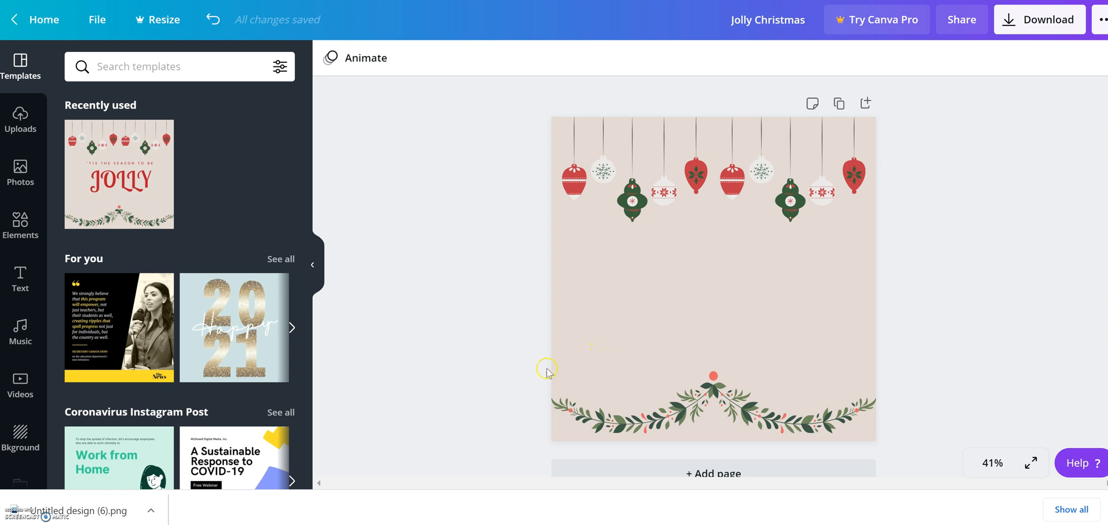